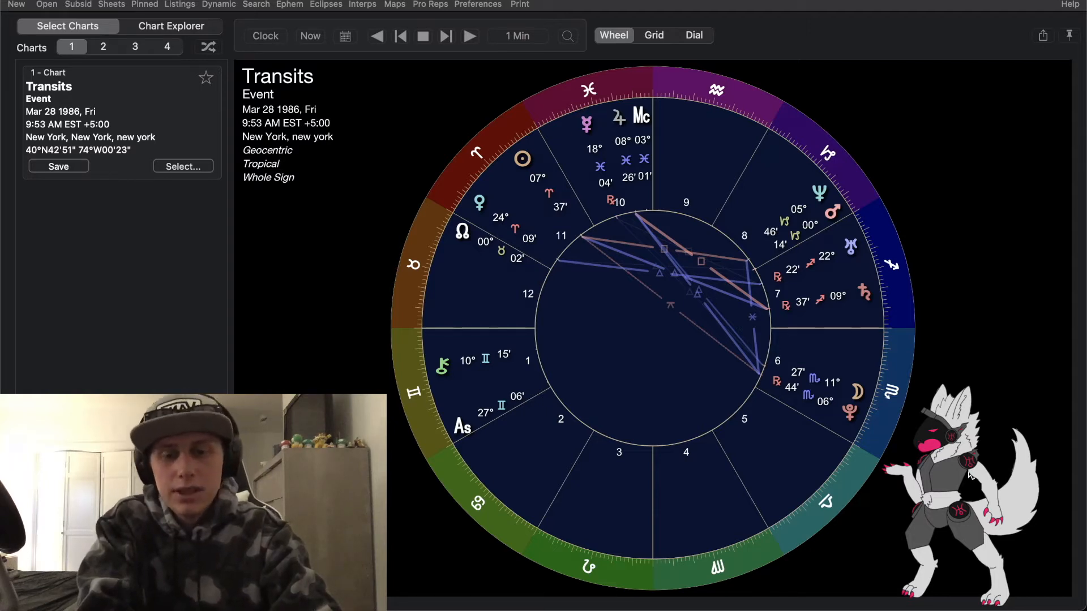
mouse_move(974, 475)
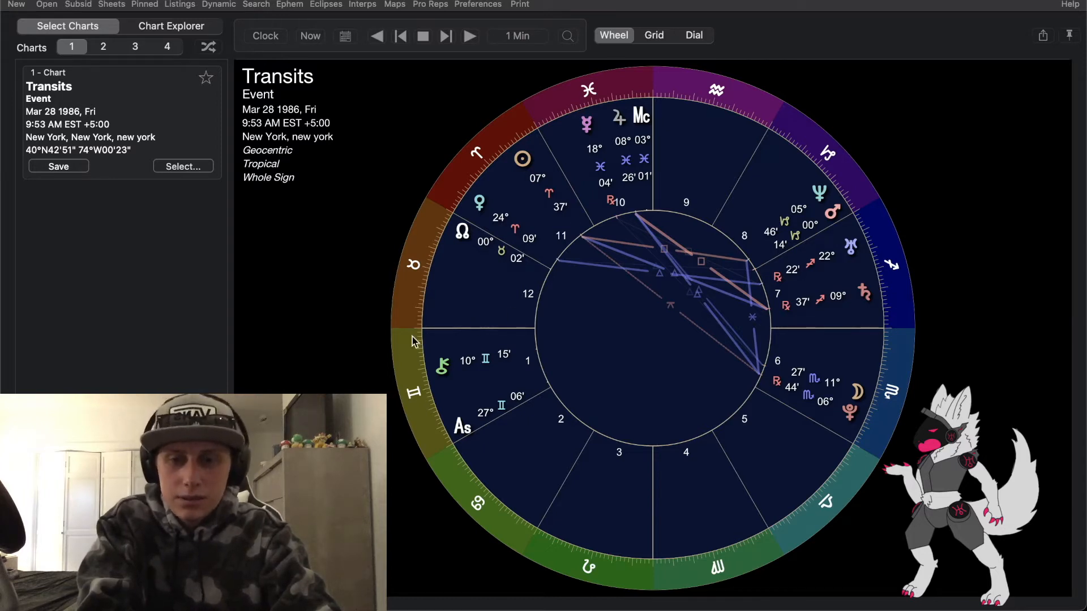
mouse_move(375, 391)
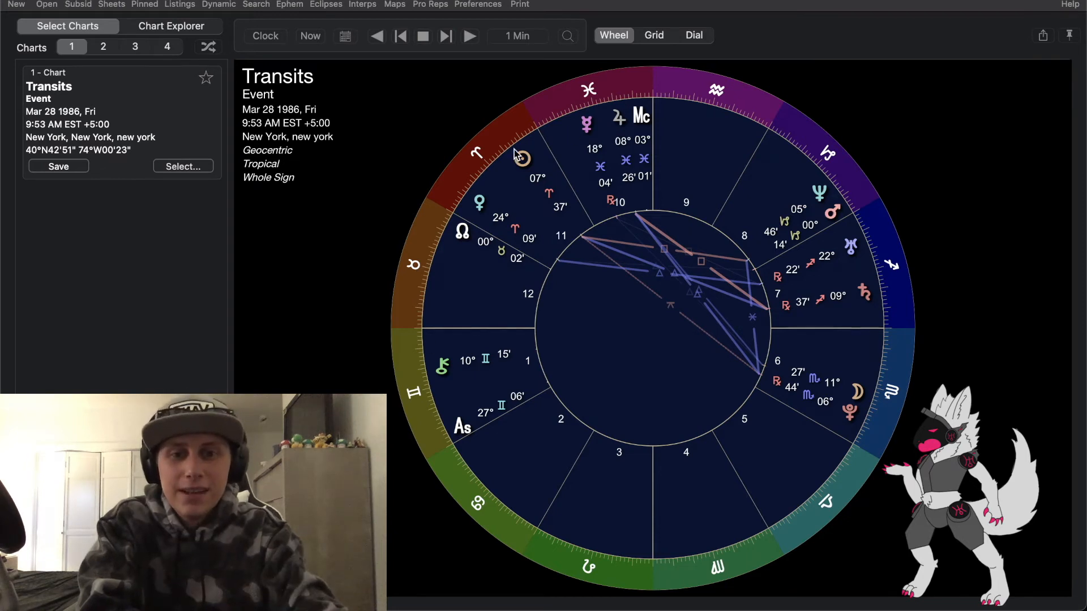
mouse_move(415, 362)
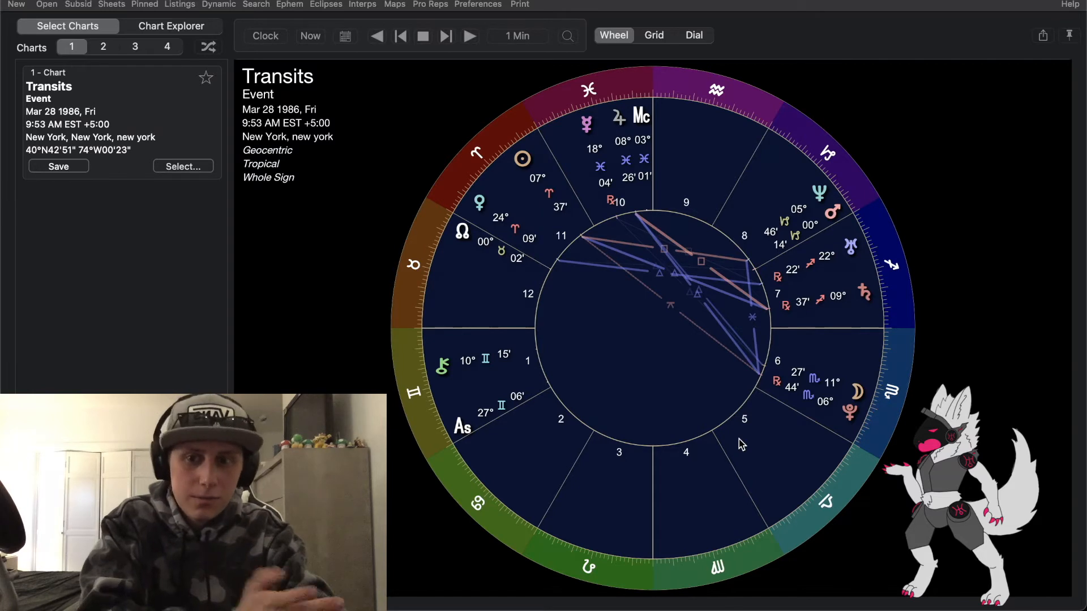
mouse_move(771, 399)
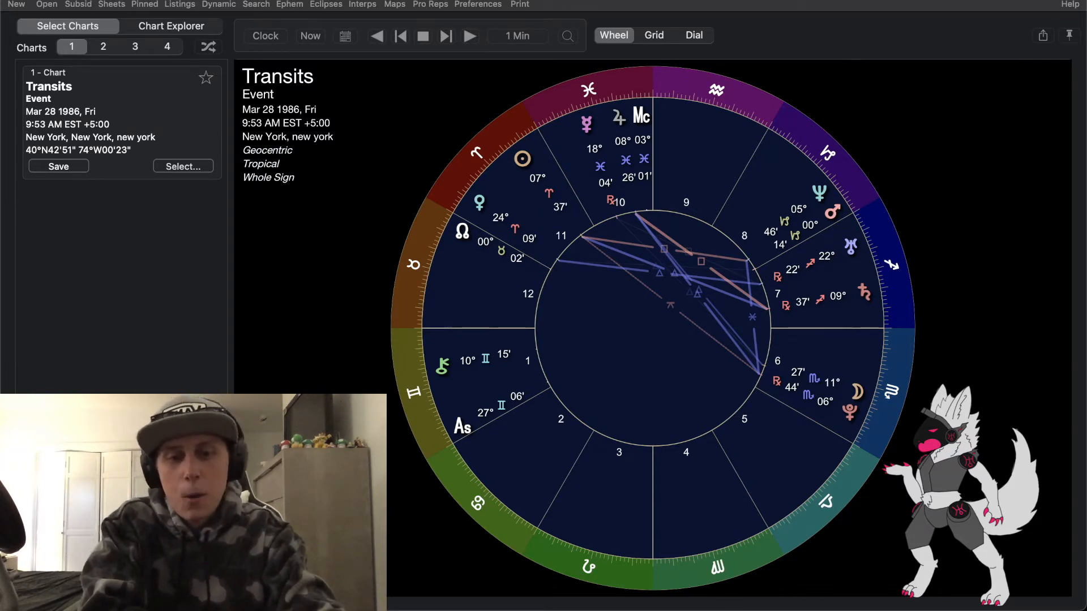
mouse_move(442, 264)
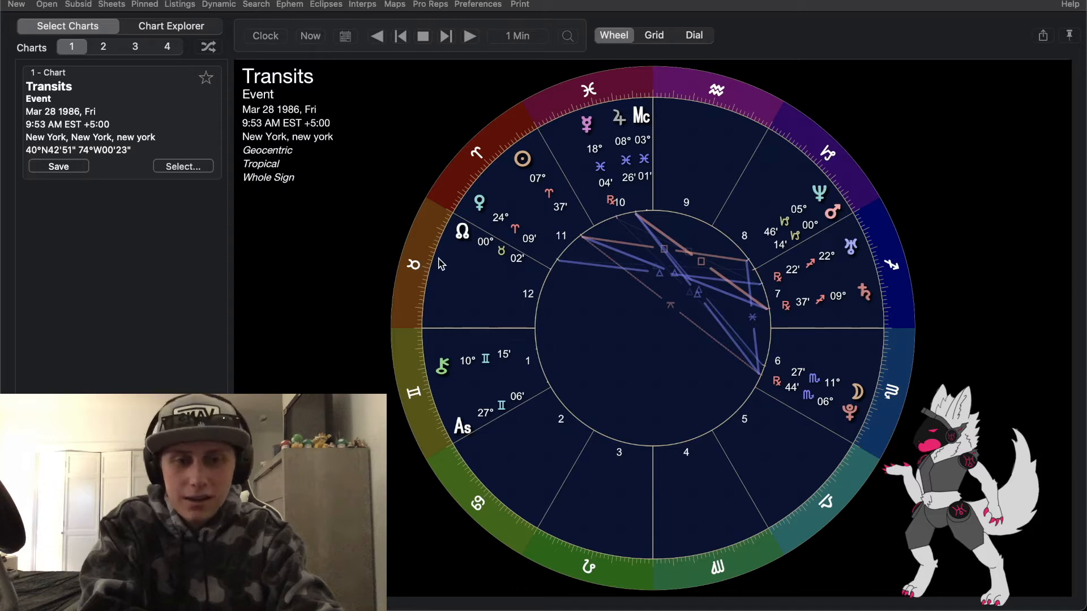
mouse_move(774, 307)
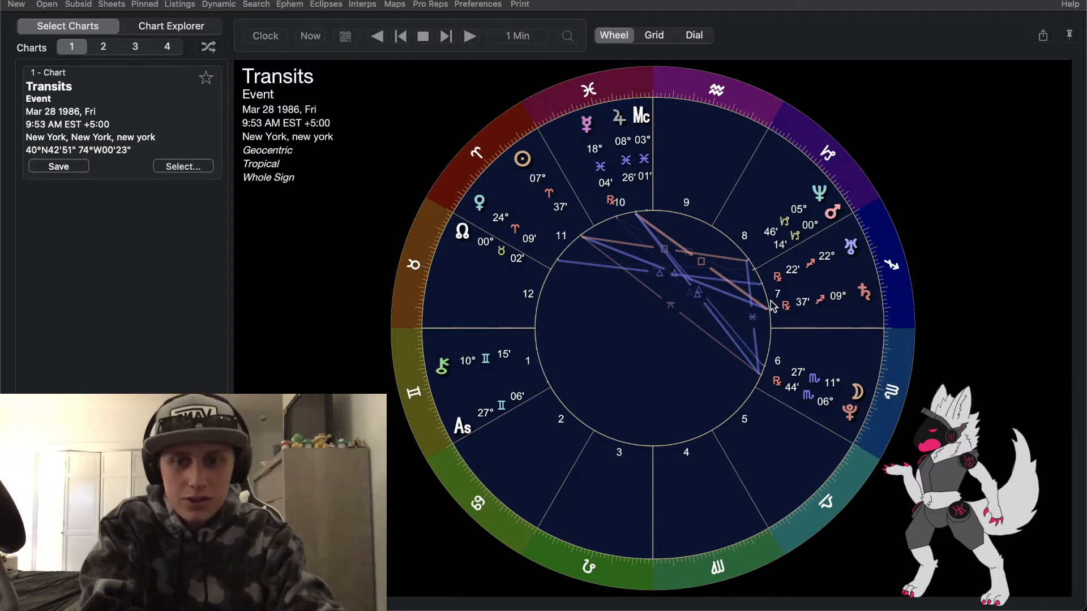
mouse_move(767, 303)
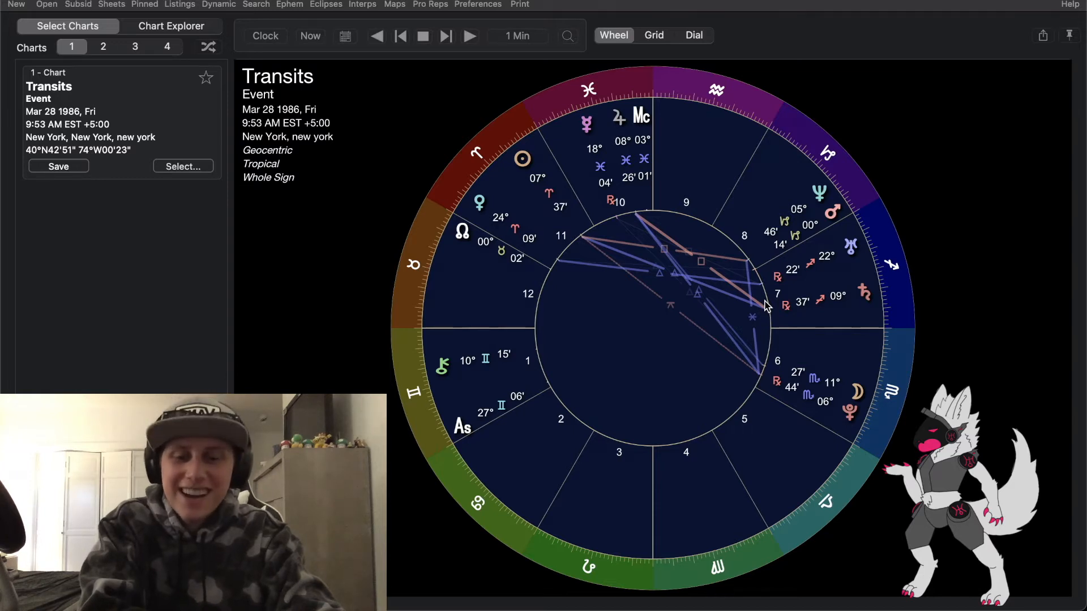
mouse_move(751, 248)
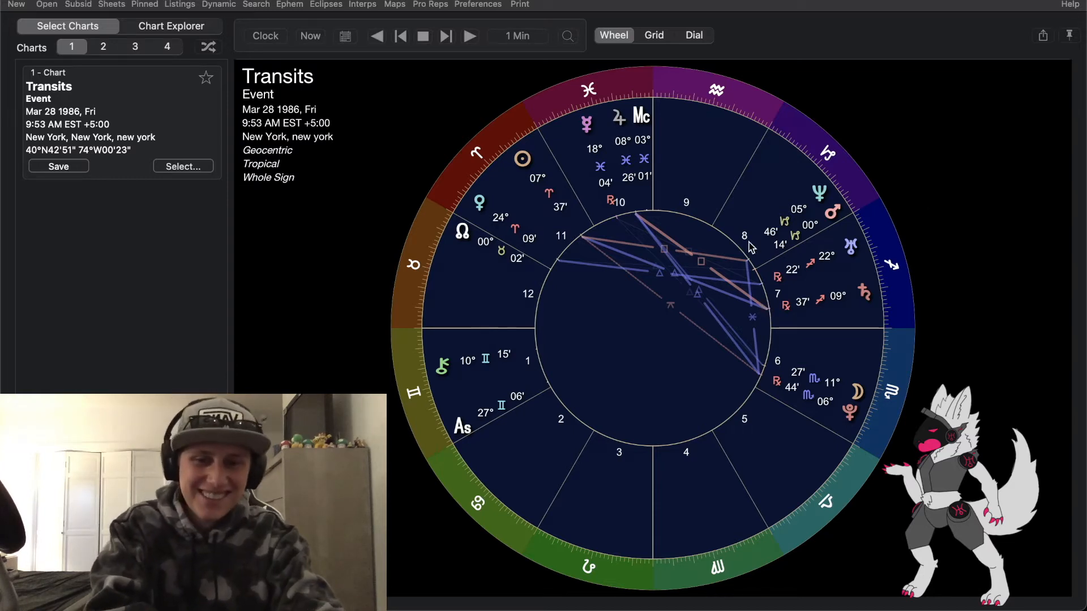
mouse_move(393, 412)
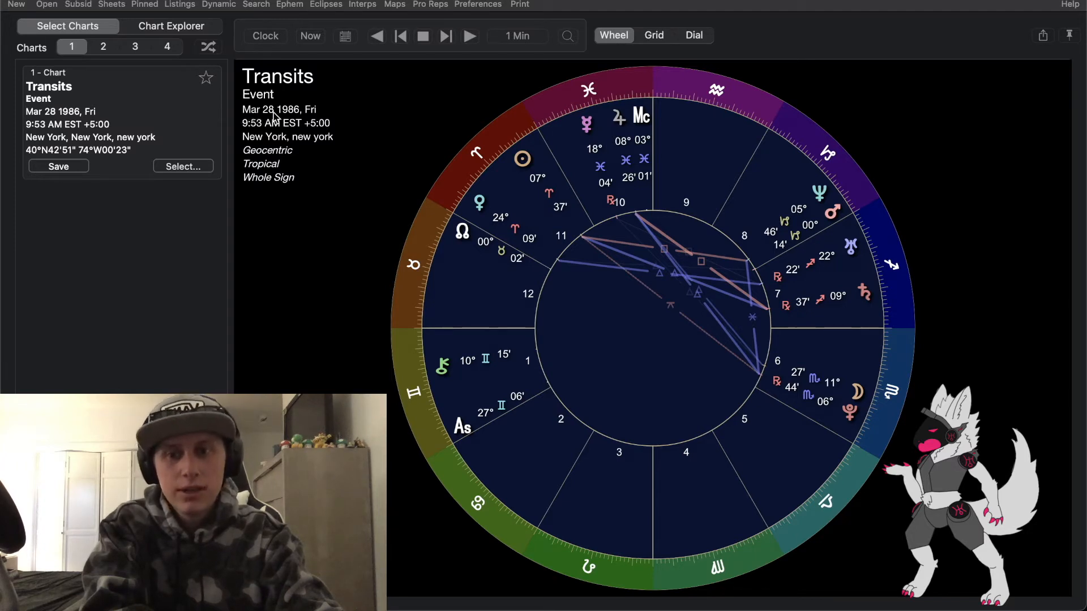
mouse_move(272, 130)
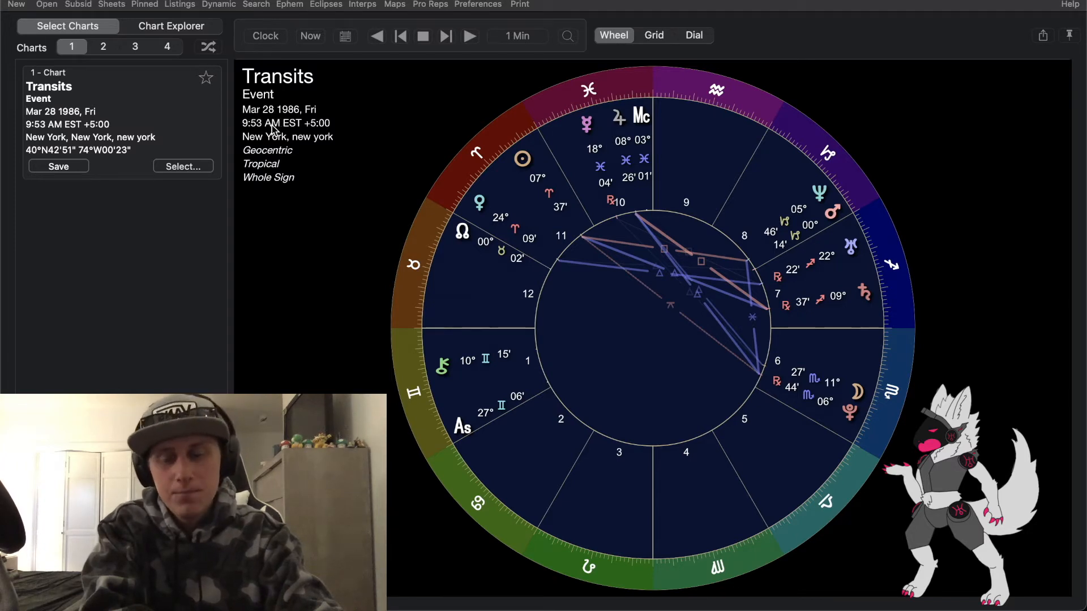
mouse_move(335, 241)
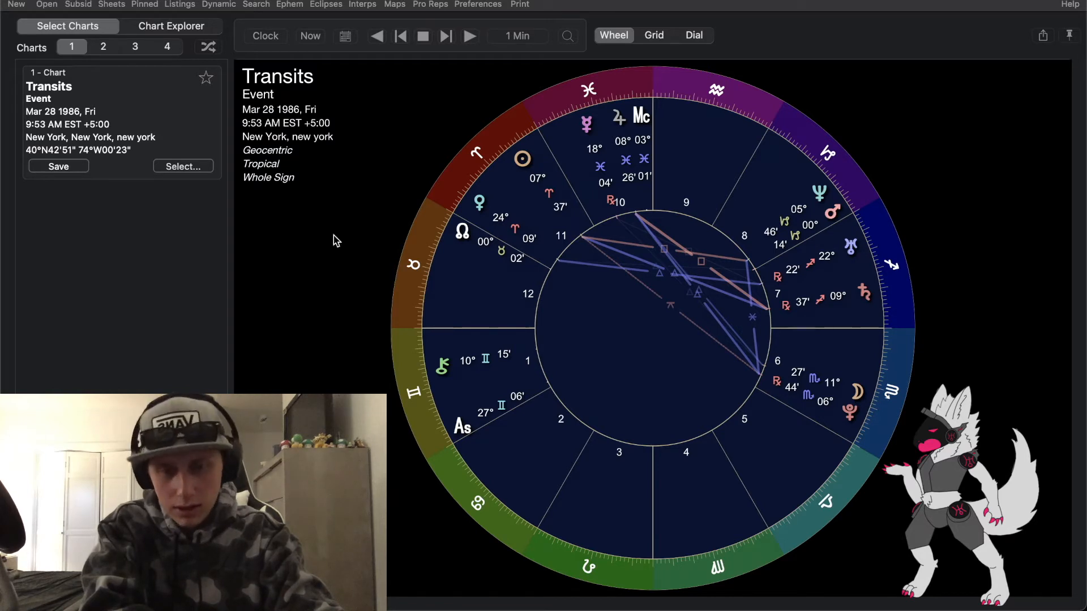
mouse_move(466, 431)
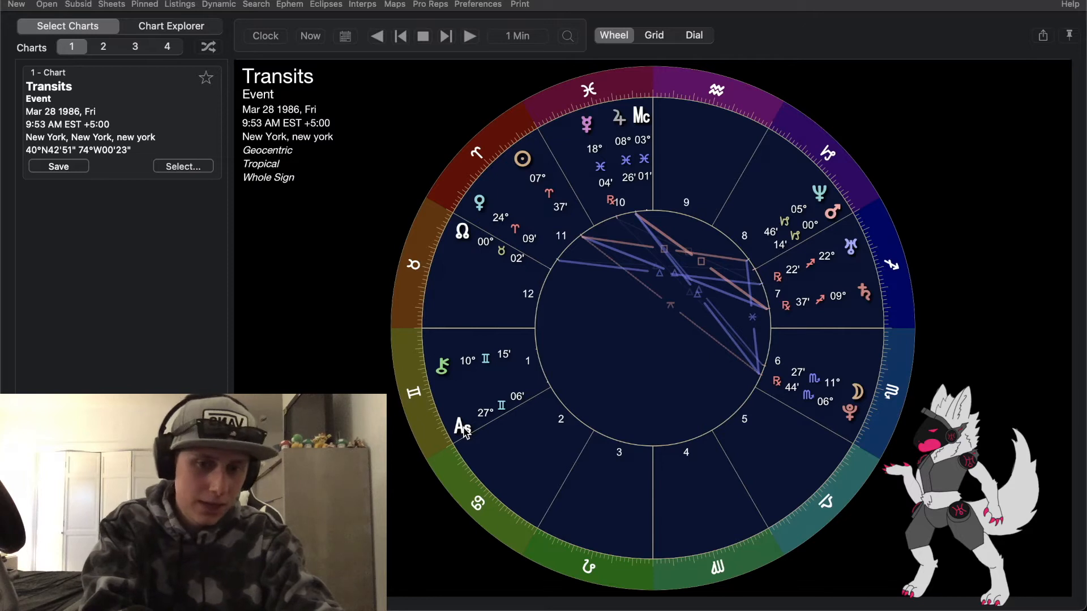
mouse_move(465, 433)
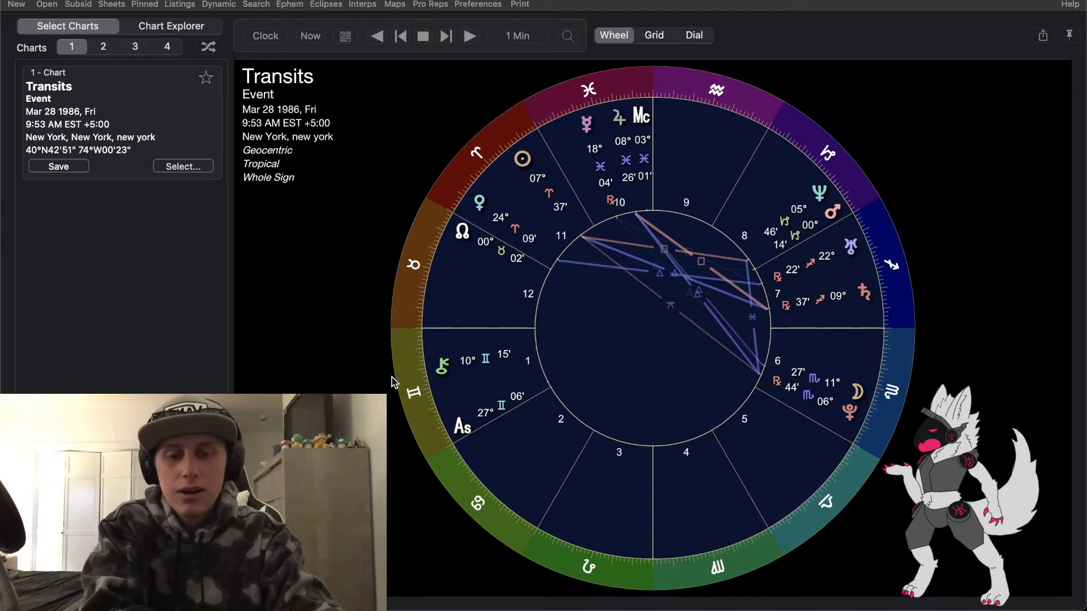
mouse_move(975, 359)
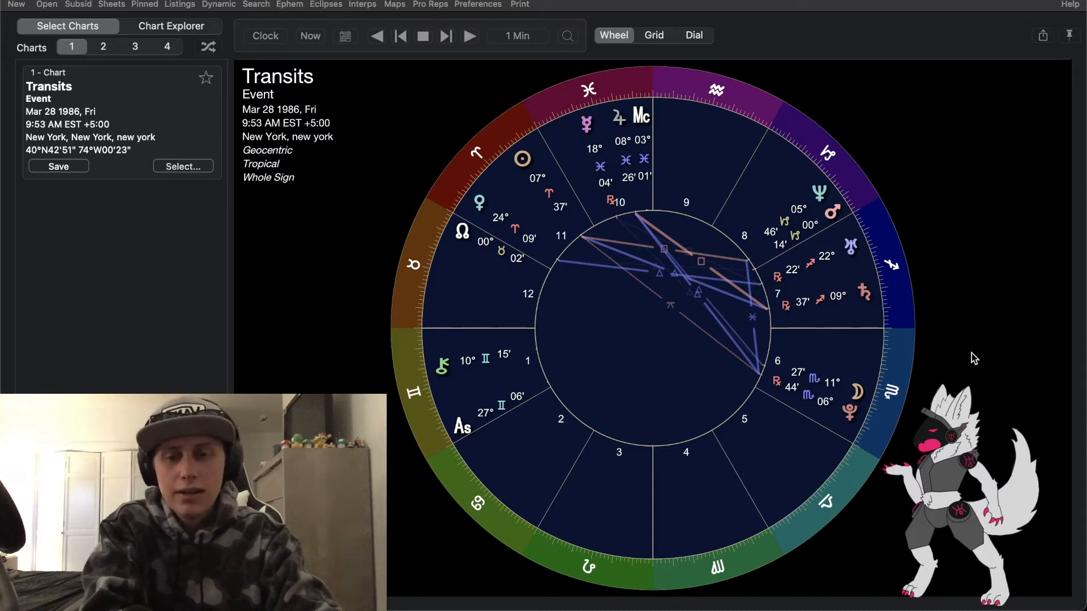
mouse_move(644, 378)
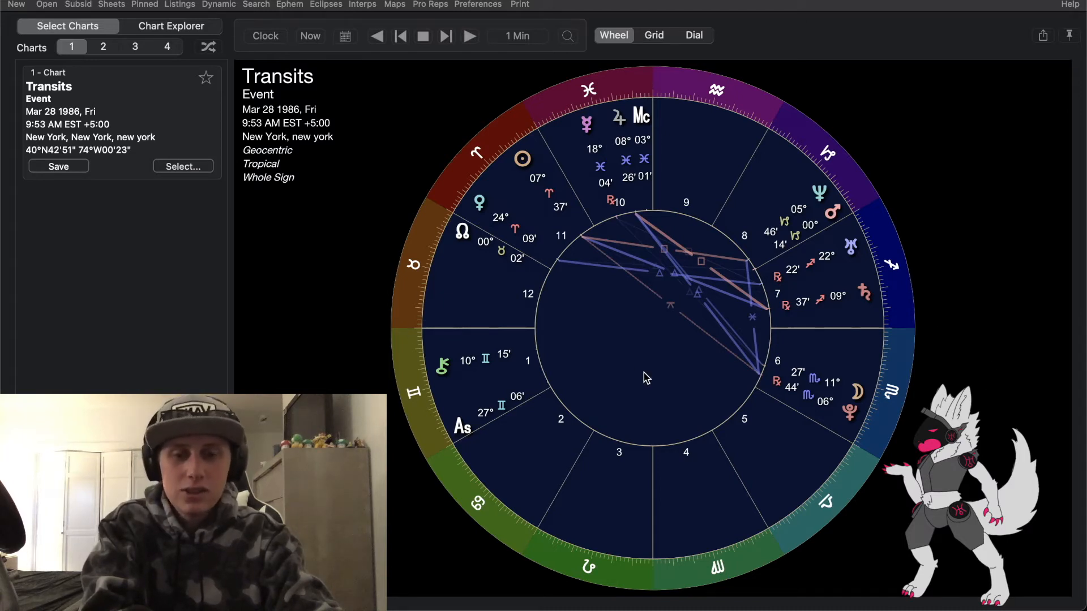
mouse_move(519, 447)
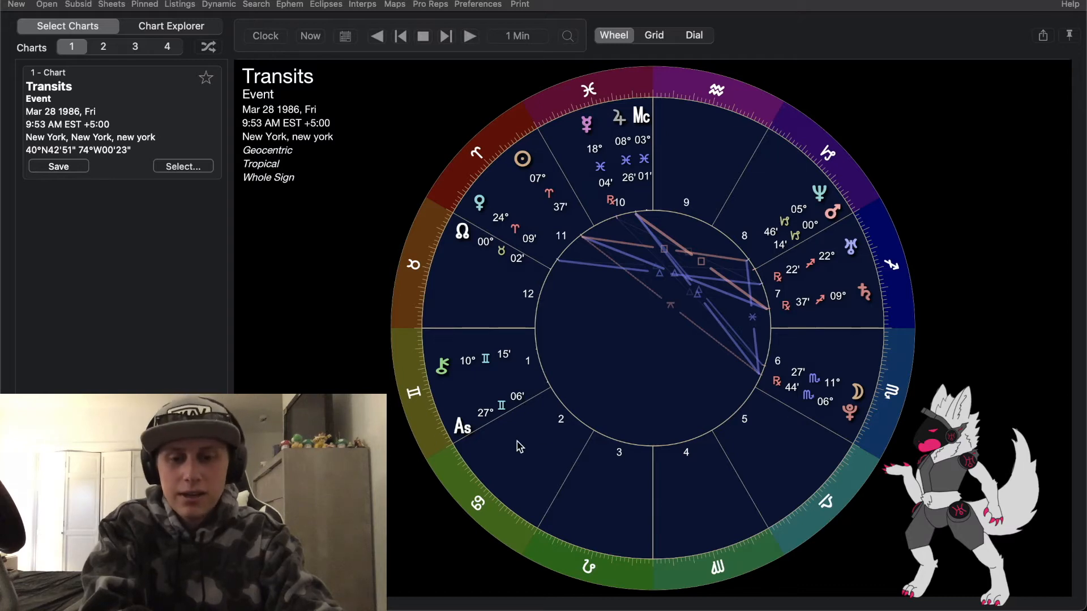
mouse_move(453, 435)
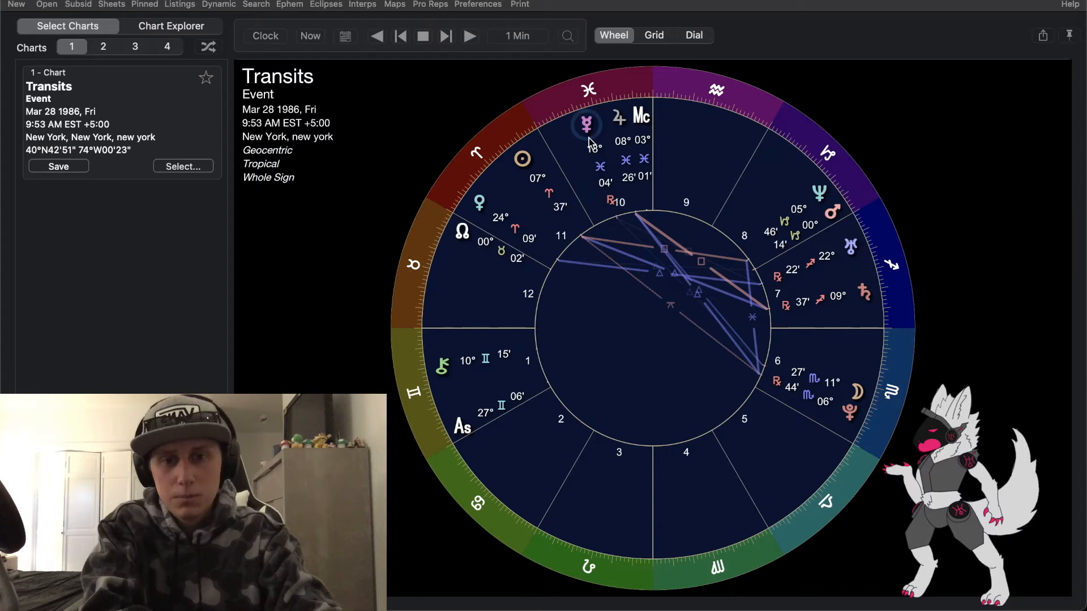
mouse_move(497, 248)
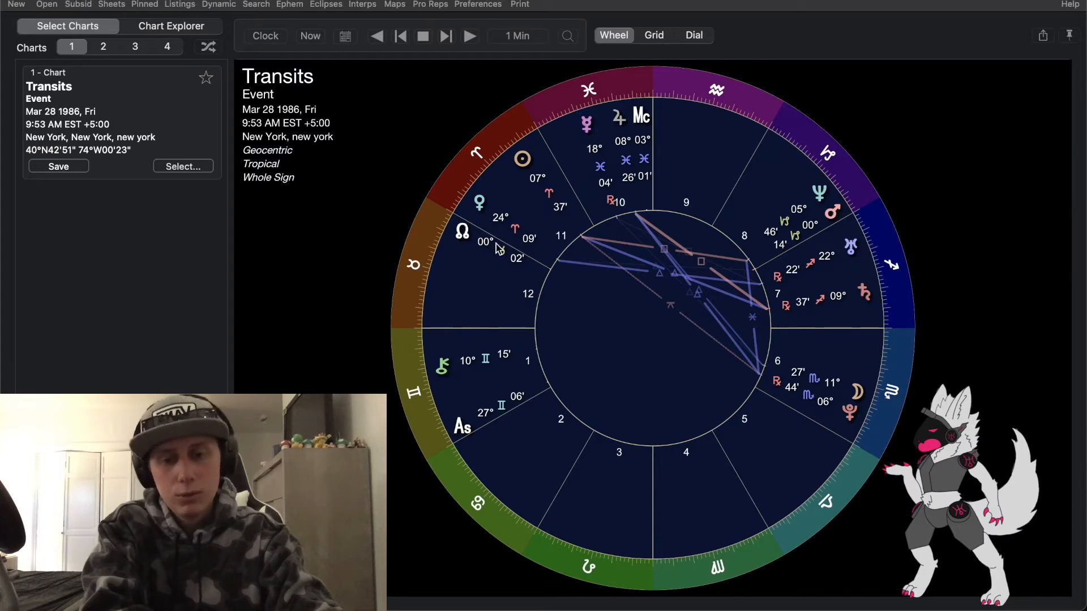
mouse_move(499, 366)
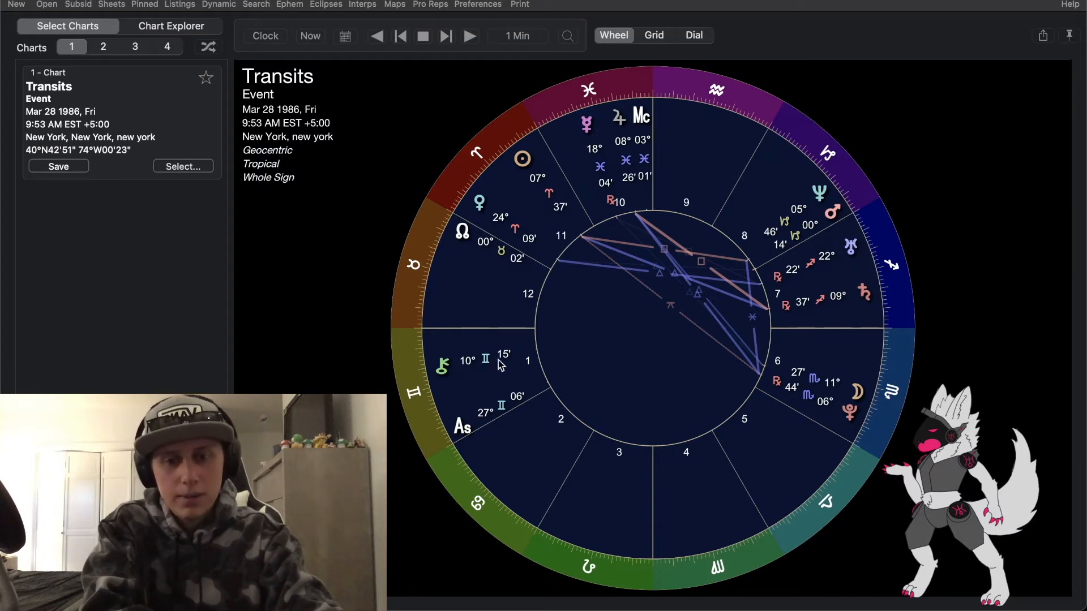
mouse_move(605, 94)
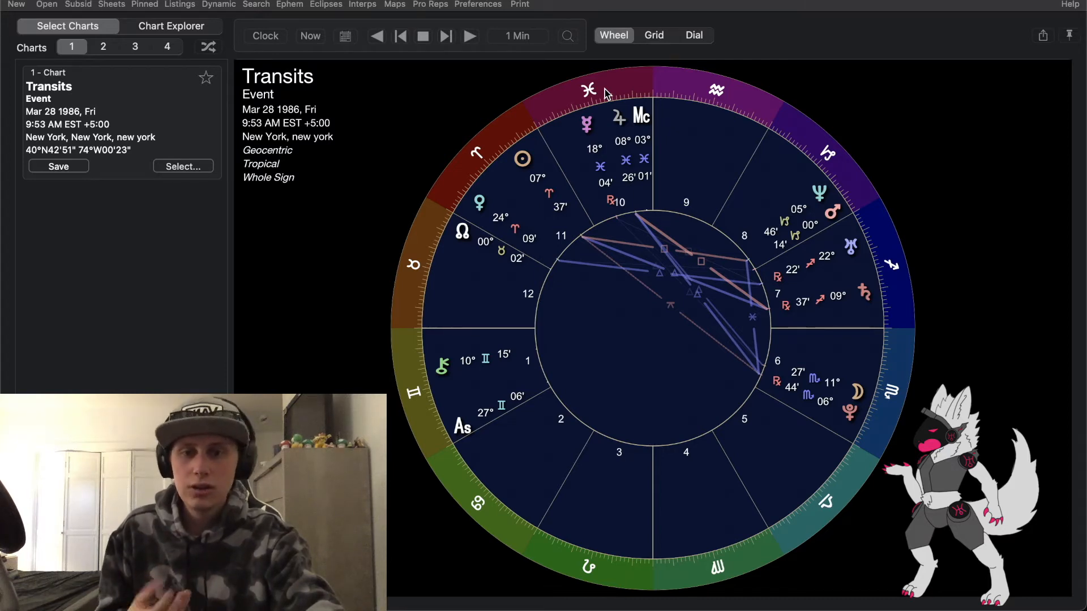
mouse_move(610, 129)
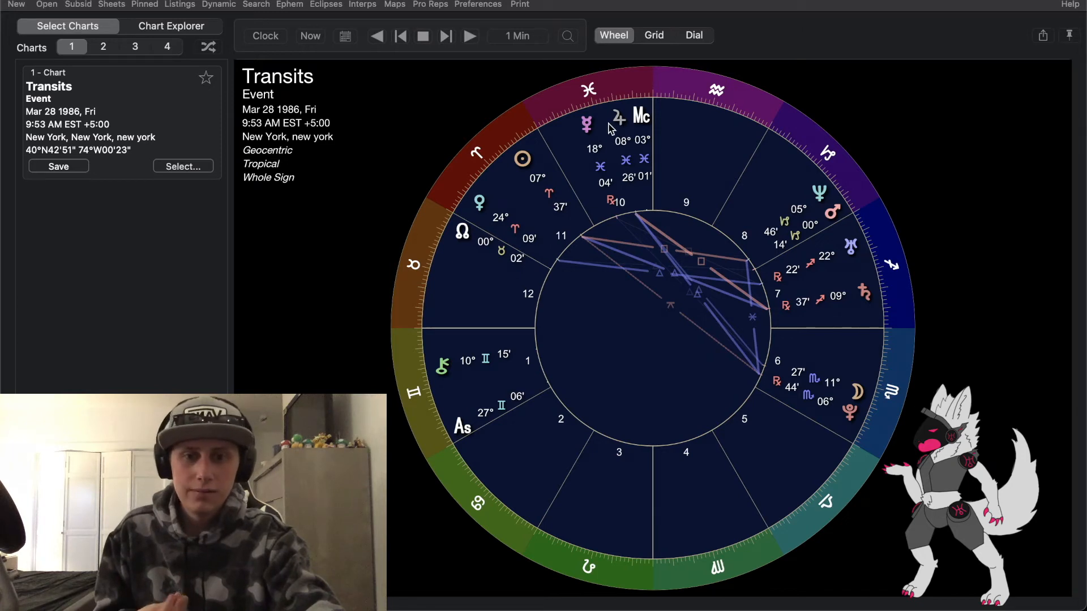
mouse_move(597, 222)
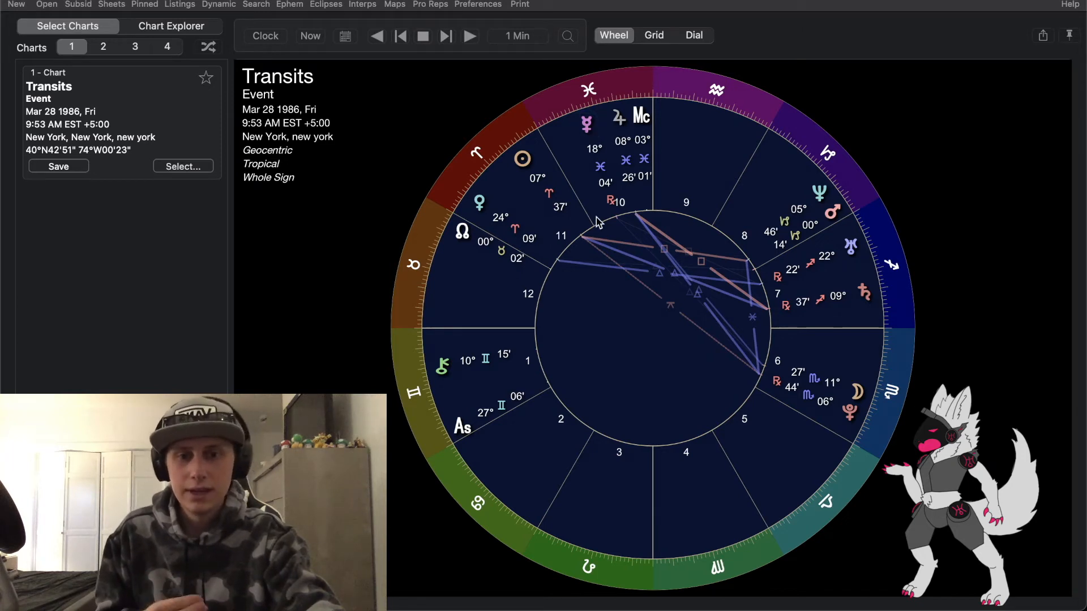
mouse_move(589, 137)
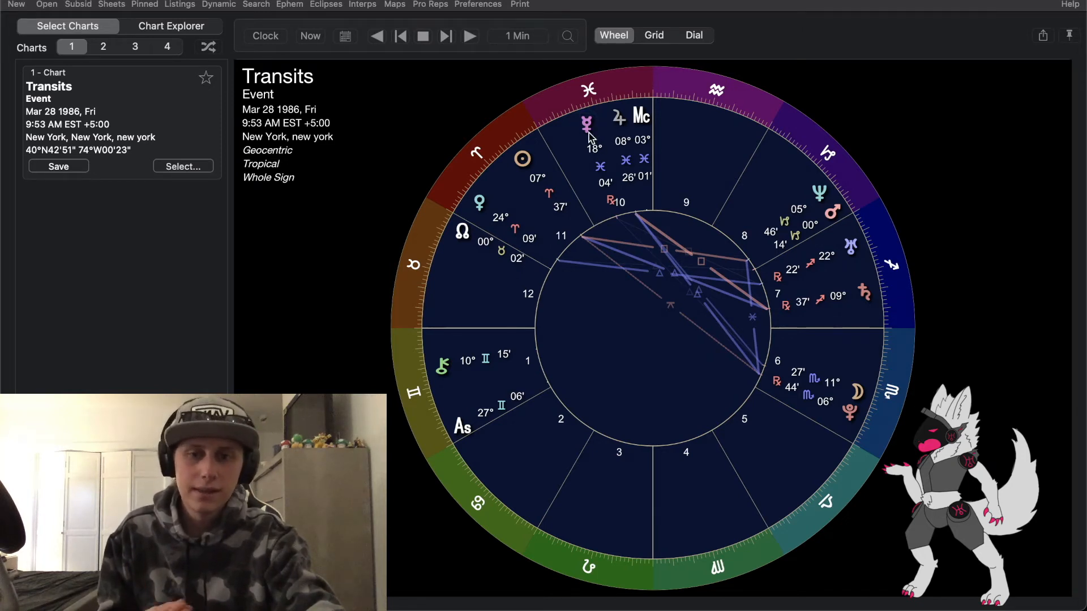
mouse_move(435, 440)
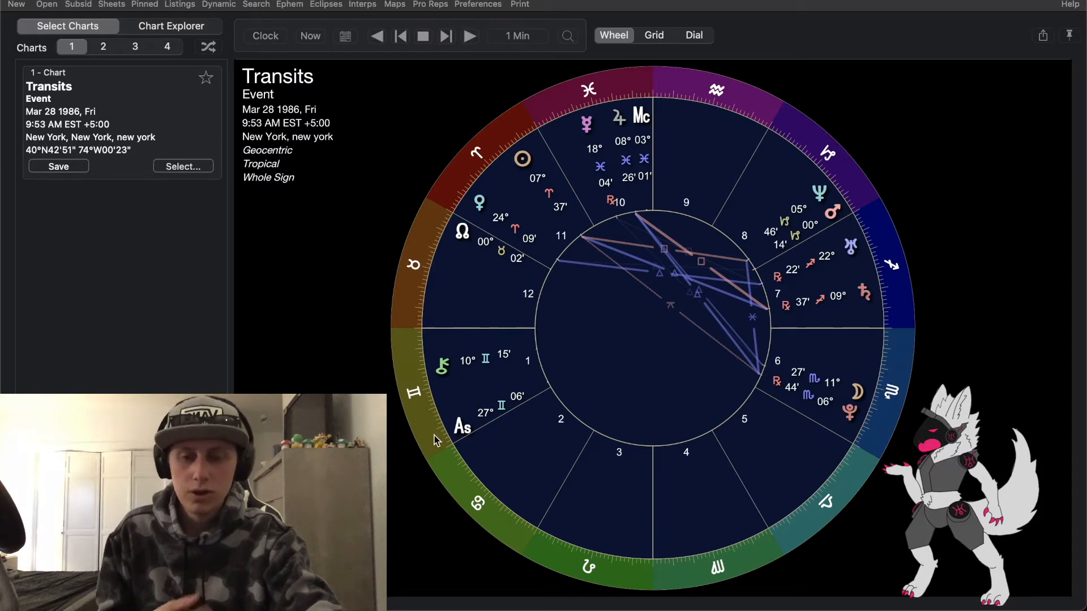
mouse_move(412, 442)
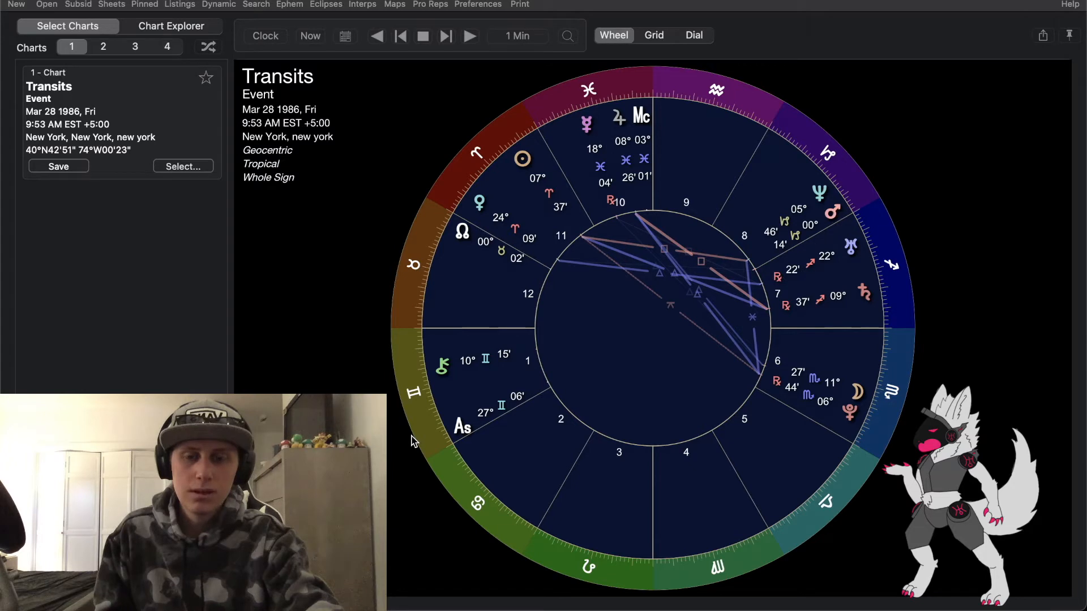
mouse_move(399, 423)
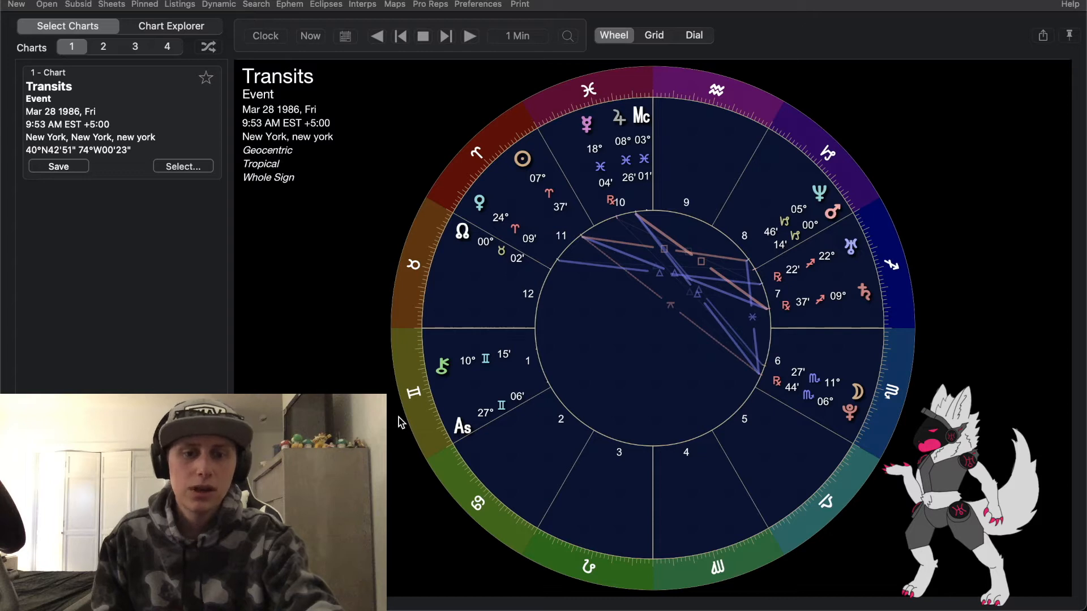
mouse_move(380, 384)
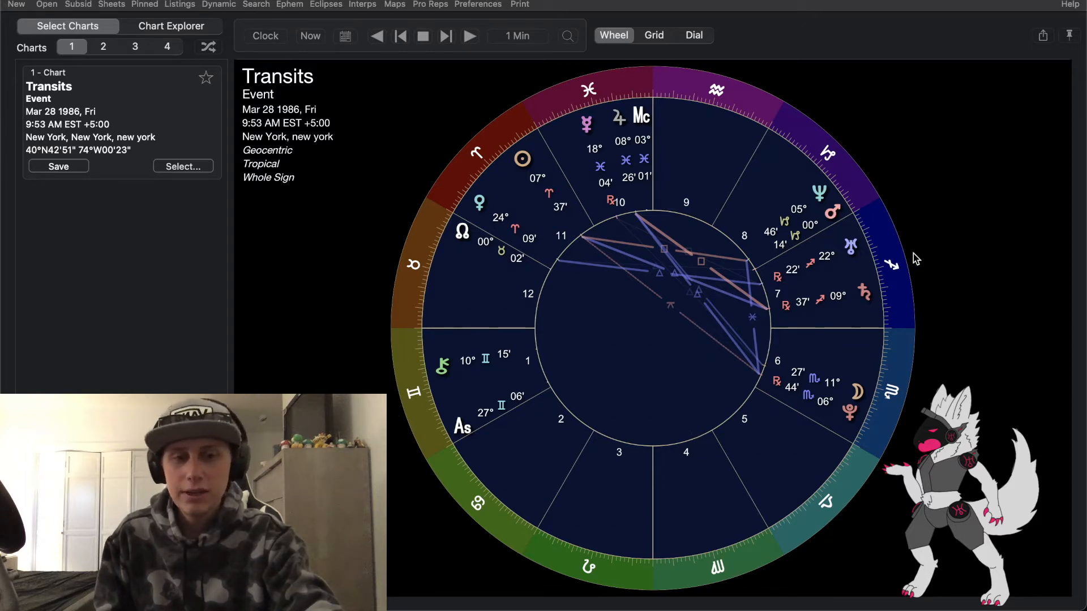
mouse_move(567, 387)
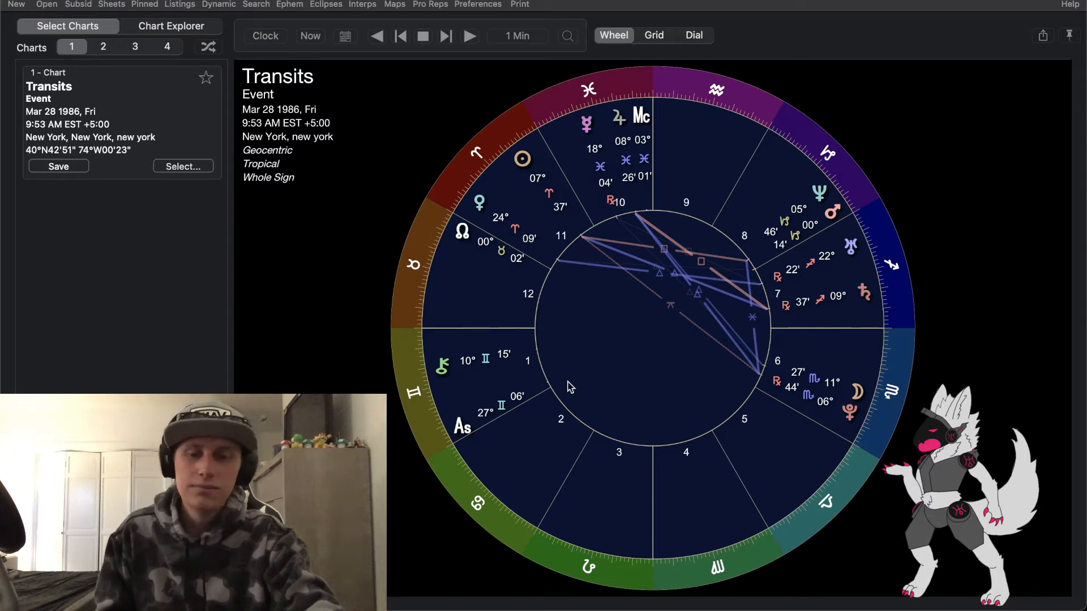
mouse_move(841, 61)
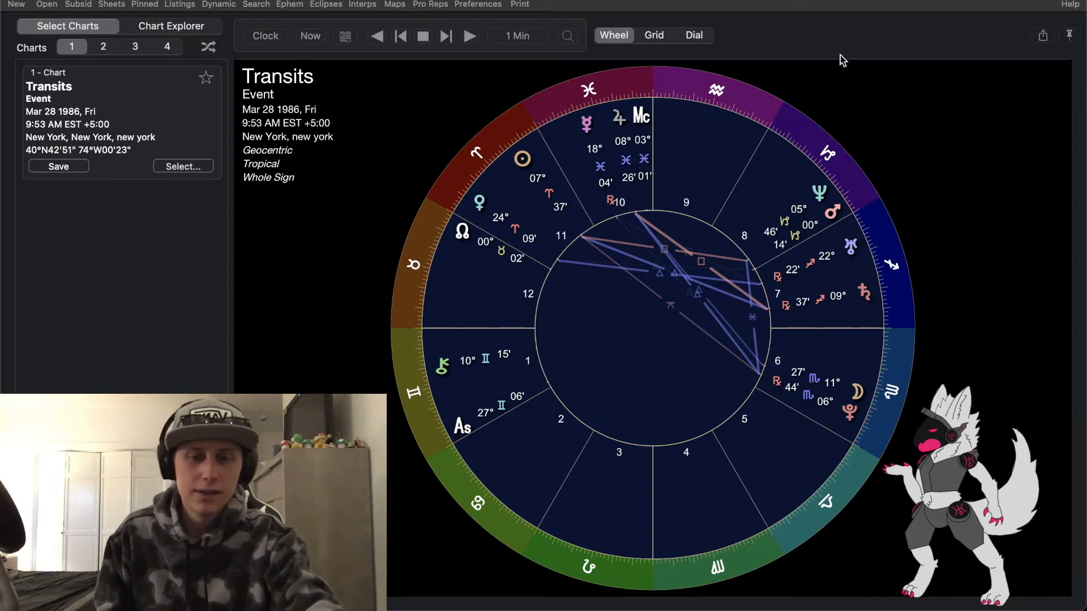
mouse_move(851, 457)
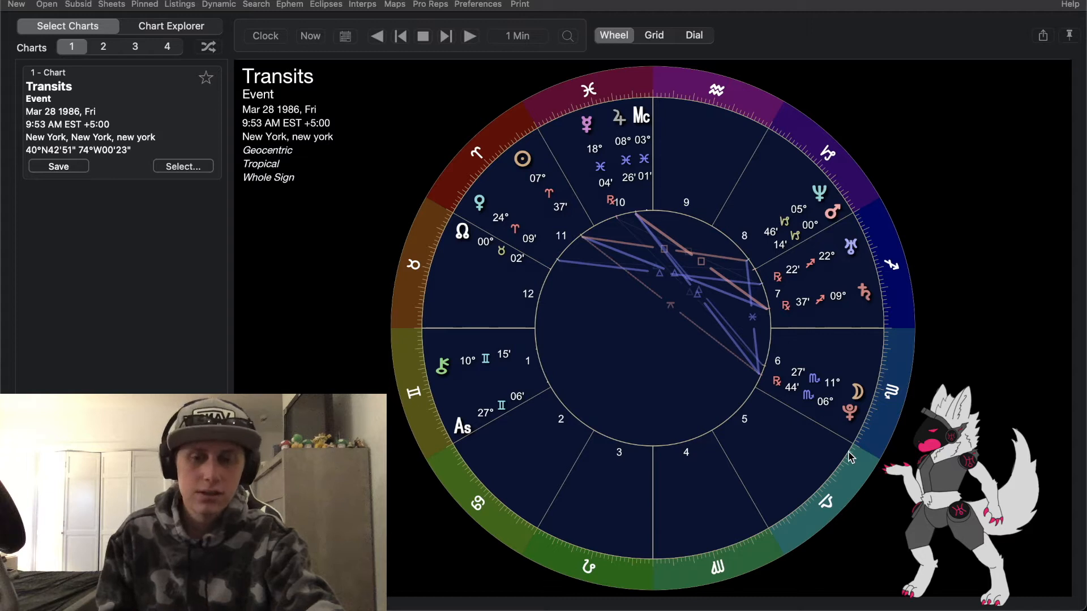
mouse_move(521, 168)
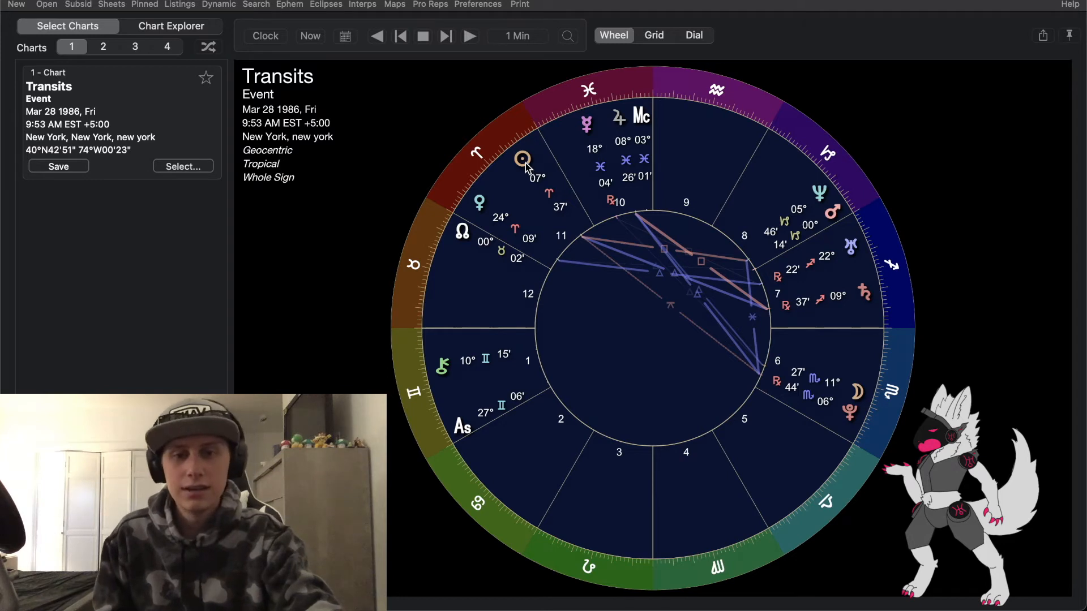
mouse_move(523, 166)
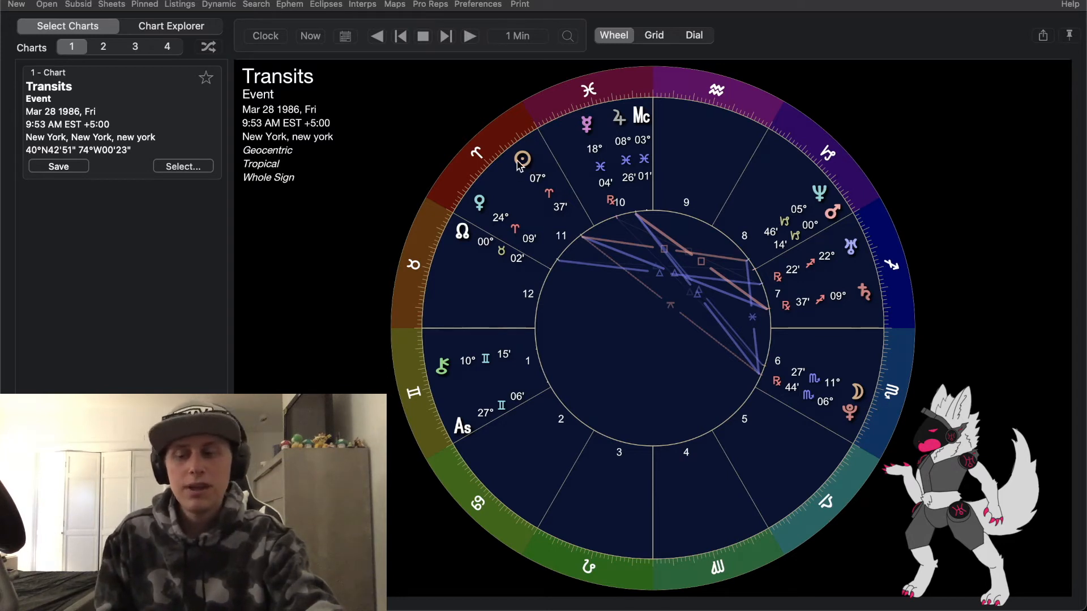
mouse_move(492, 181)
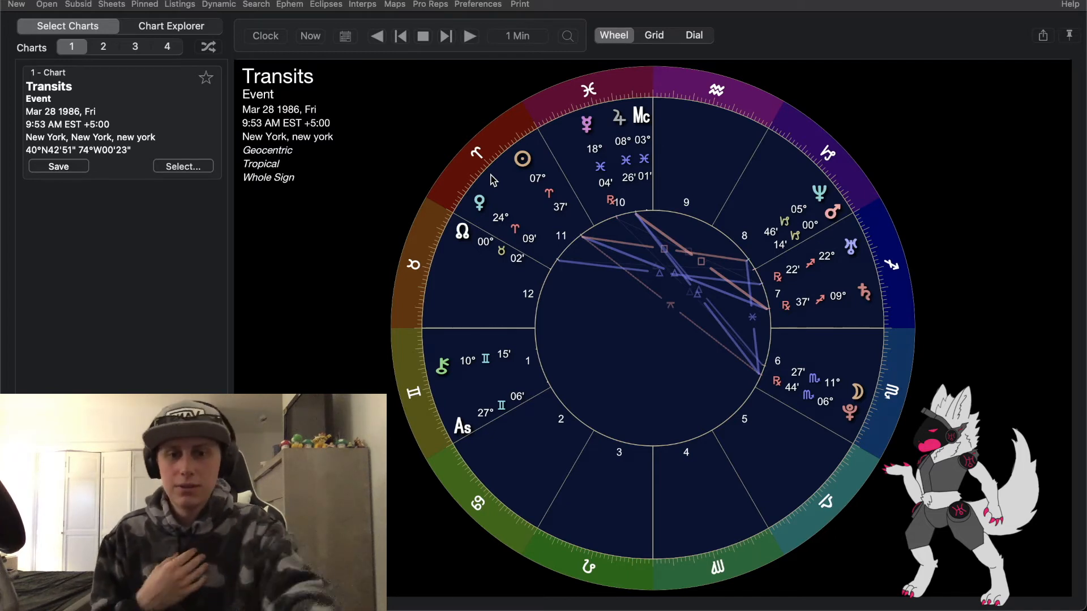
mouse_move(729, 108)
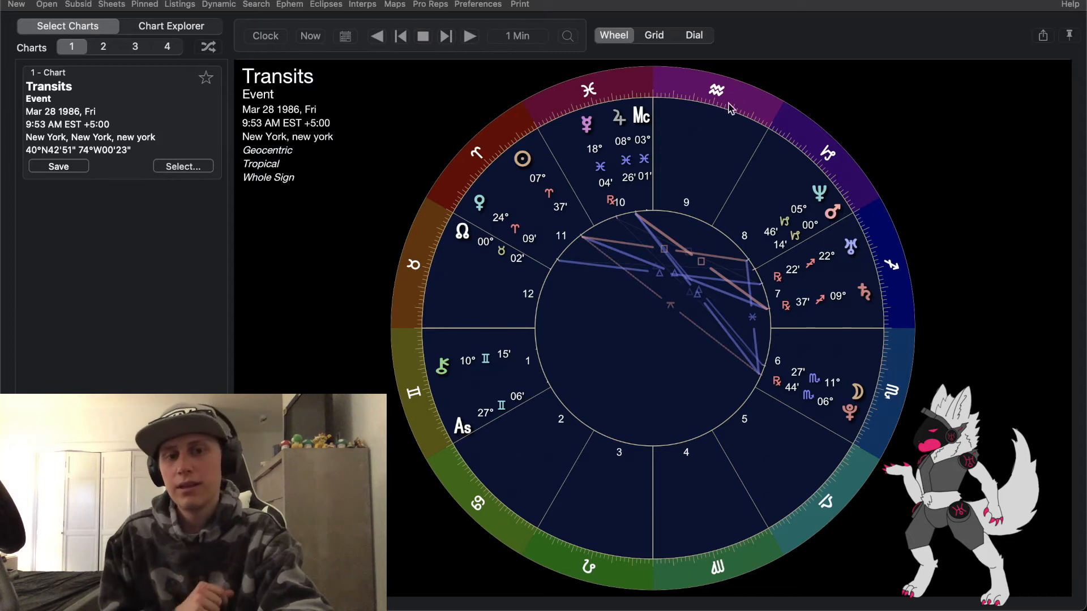
mouse_move(594, 390)
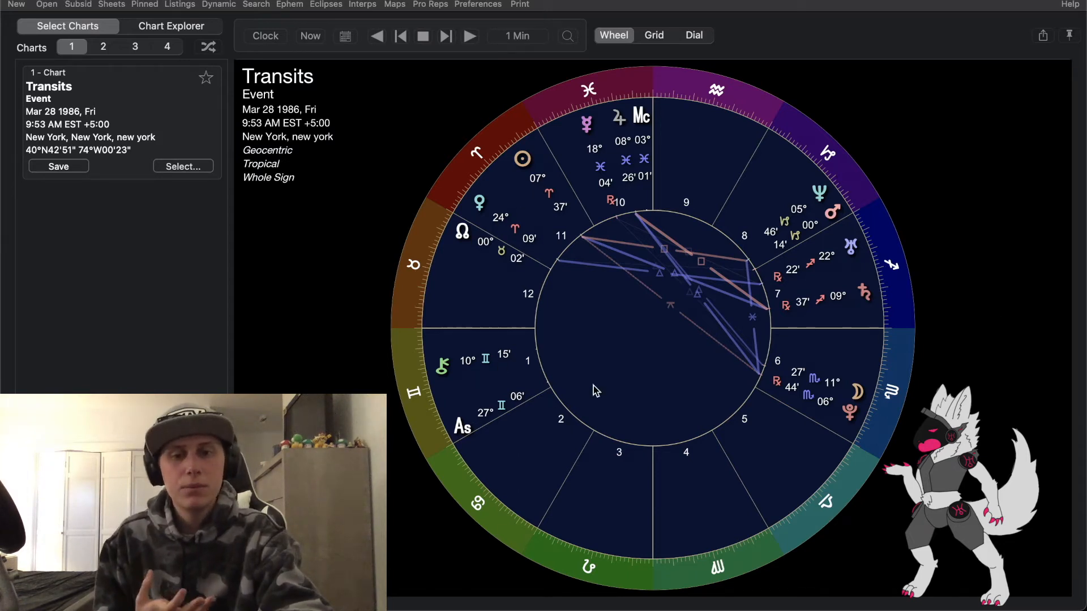
mouse_move(591, 245)
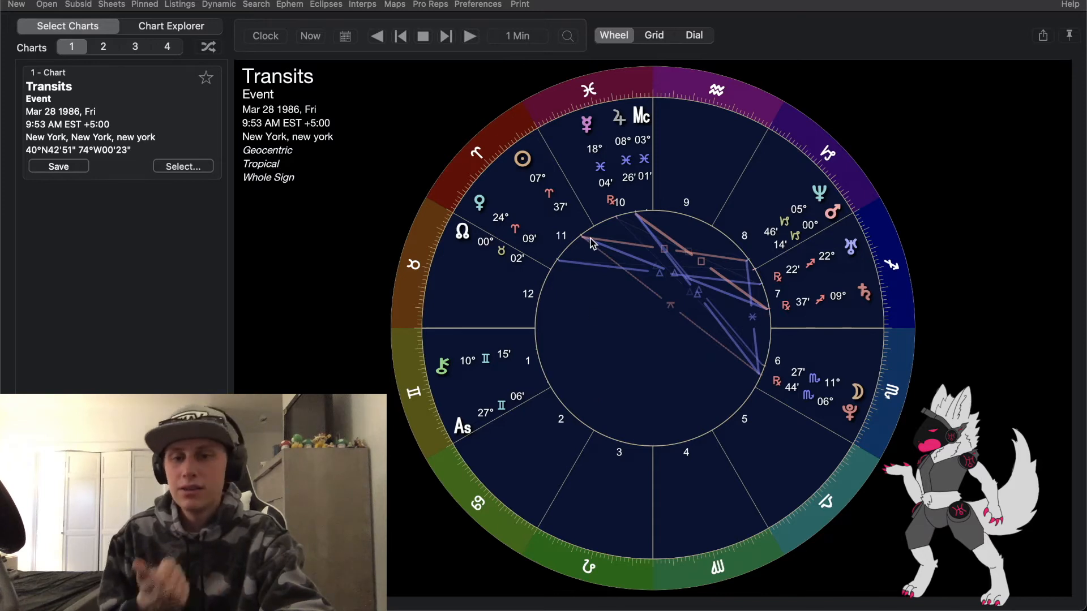
mouse_move(601, 160)
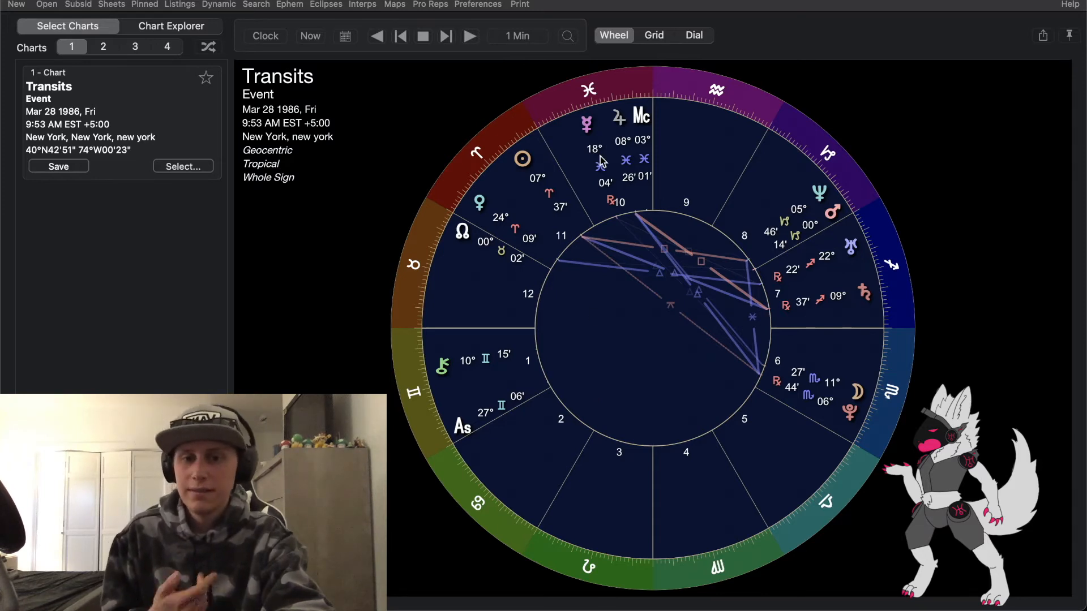
mouse_move(622, 397)
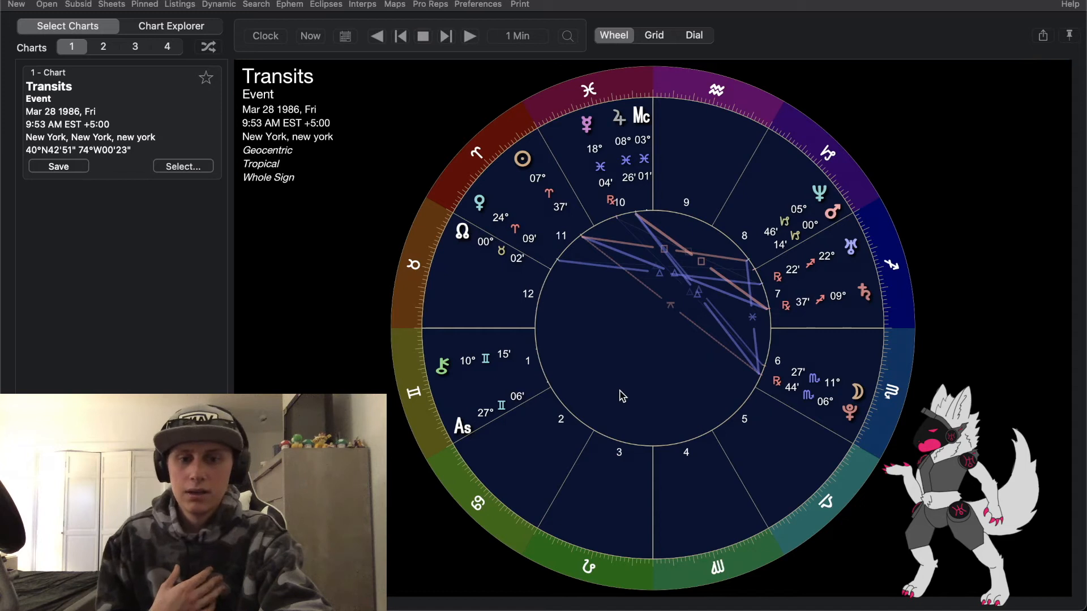
mouse_move(597, 417)
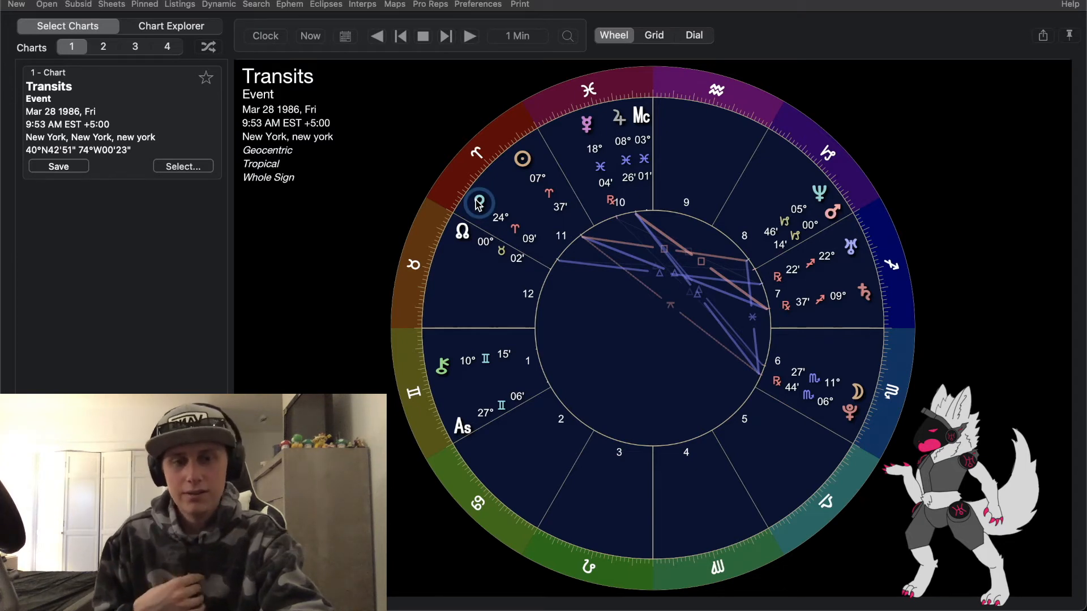
mouse_move(483, 213)
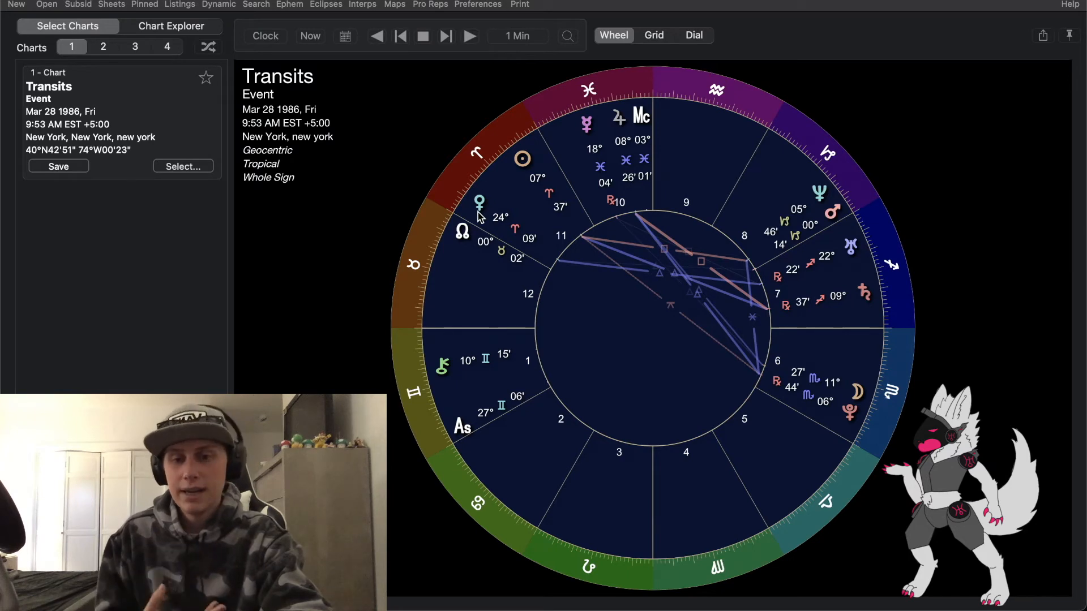
mouse_move(829, 243)
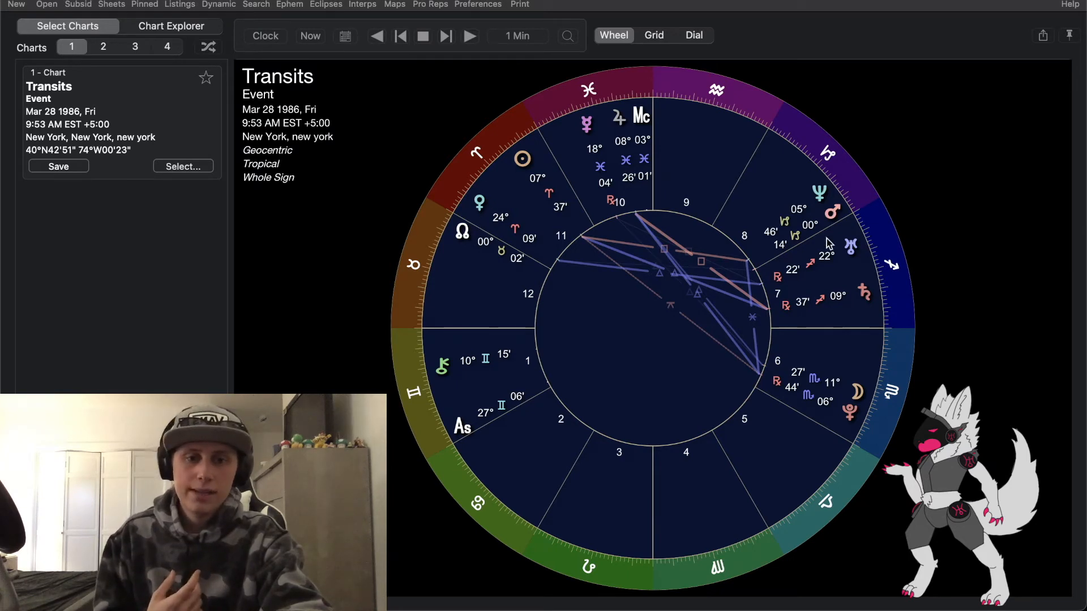
mouse_move(774, 273)
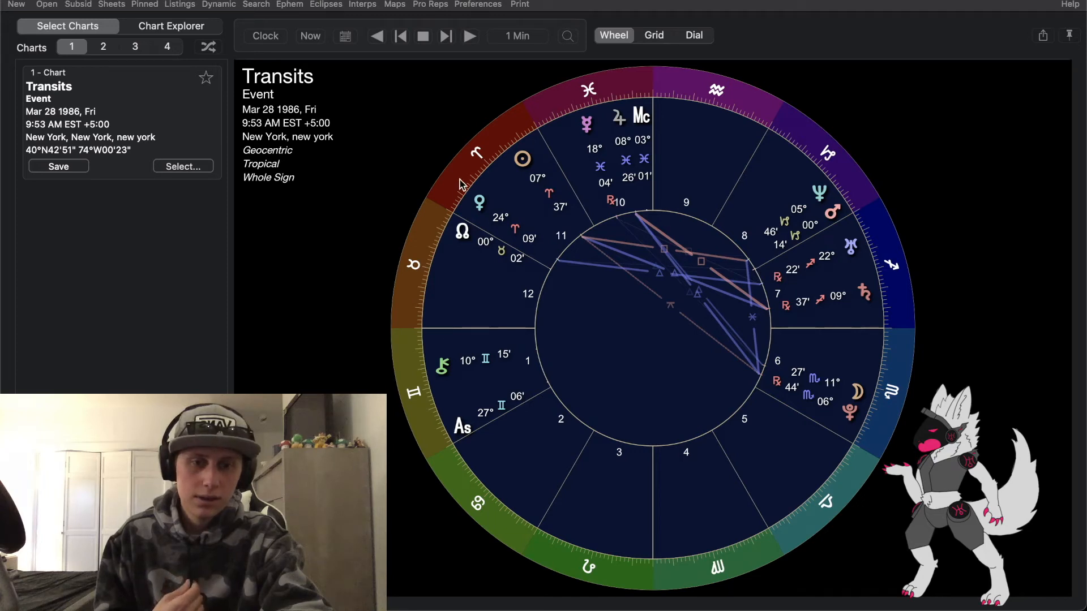
mouse_move(856, 253)
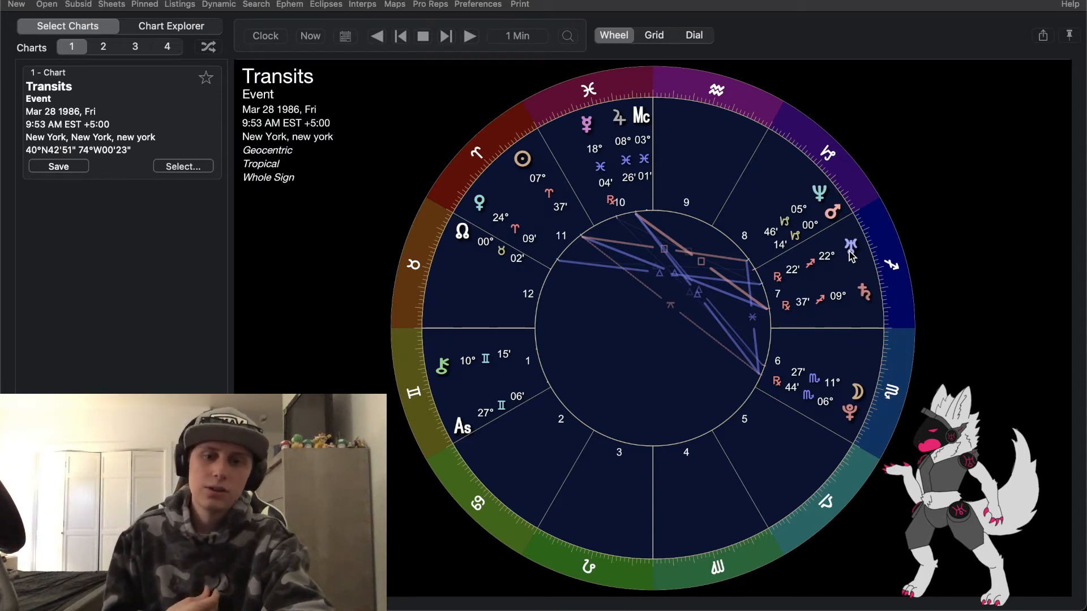
mouse_move(620, 105)
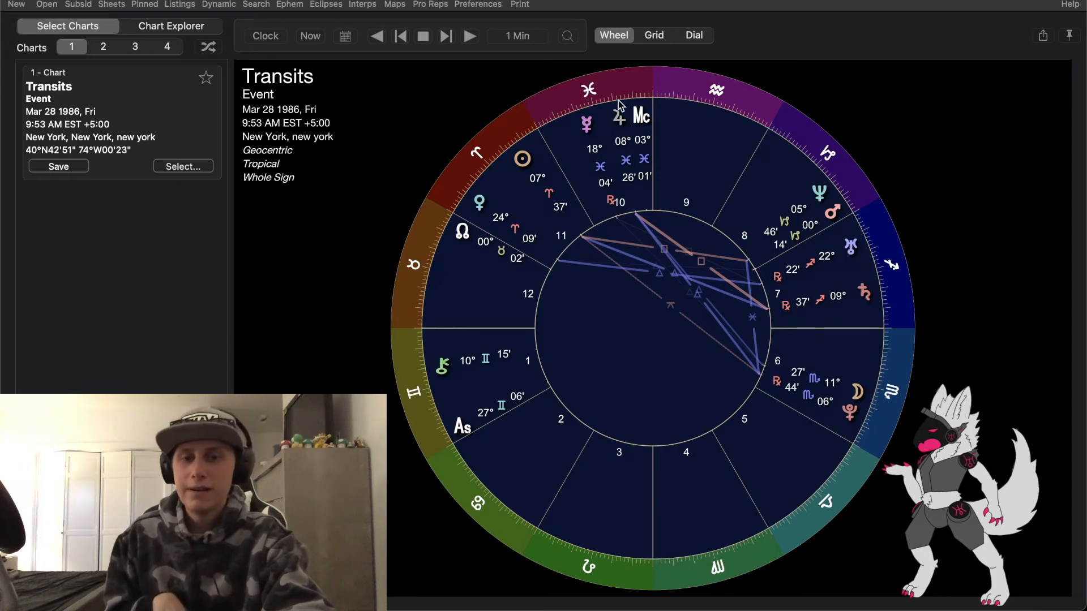
mouse_move(620, 127)
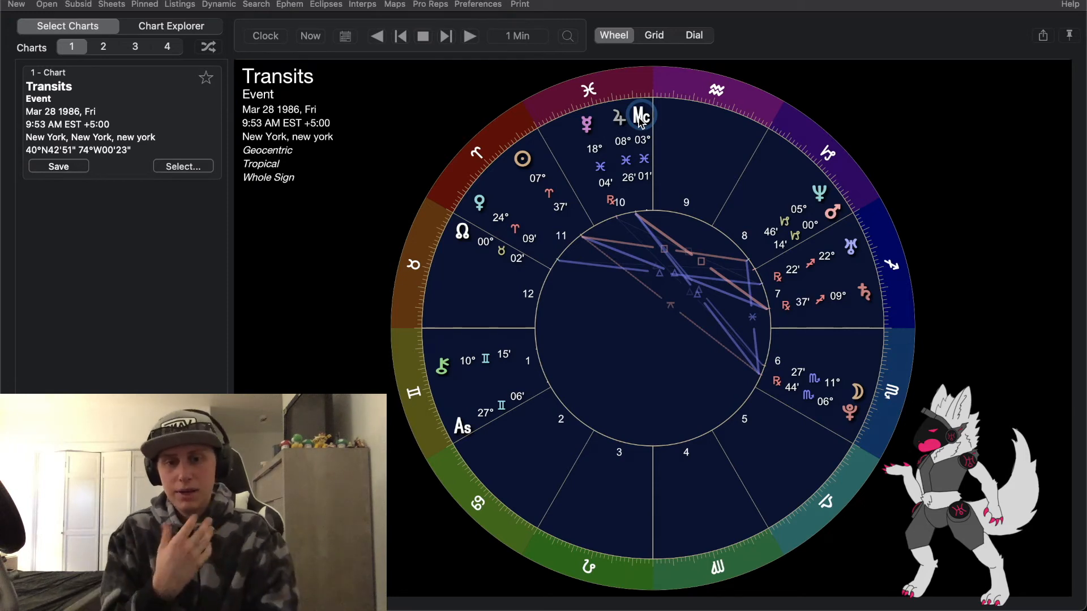
mouse_move(461, 236)
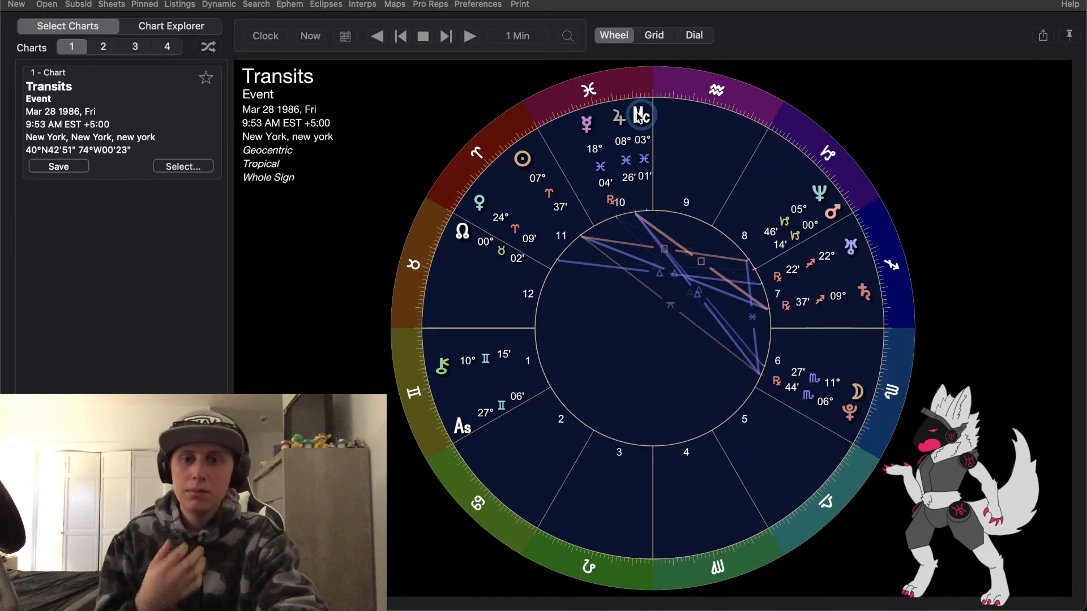
mouse_move(617, 119)
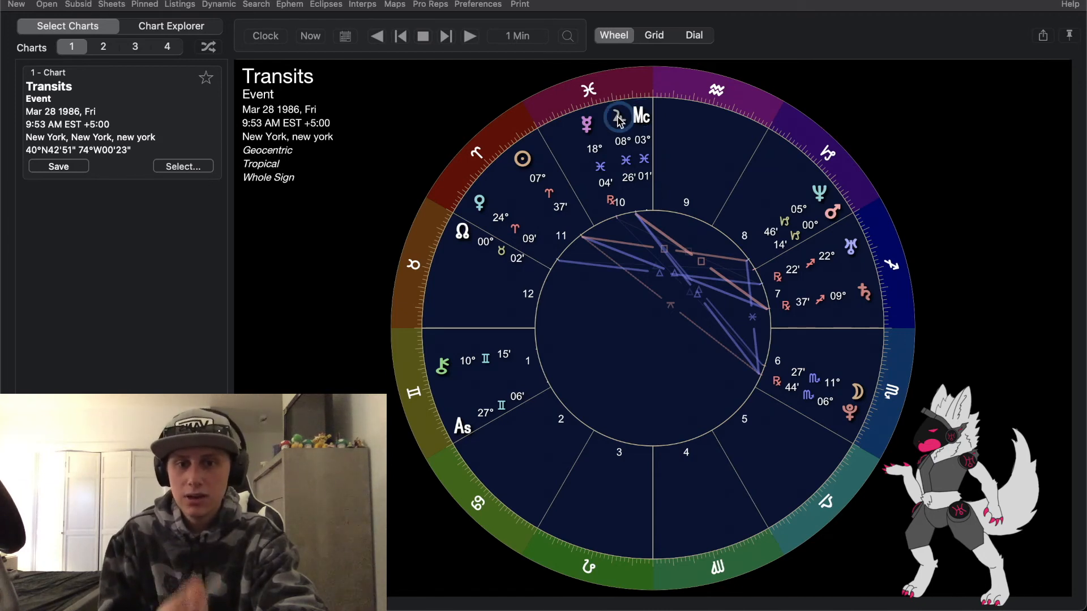
mouse_move(586, 128)
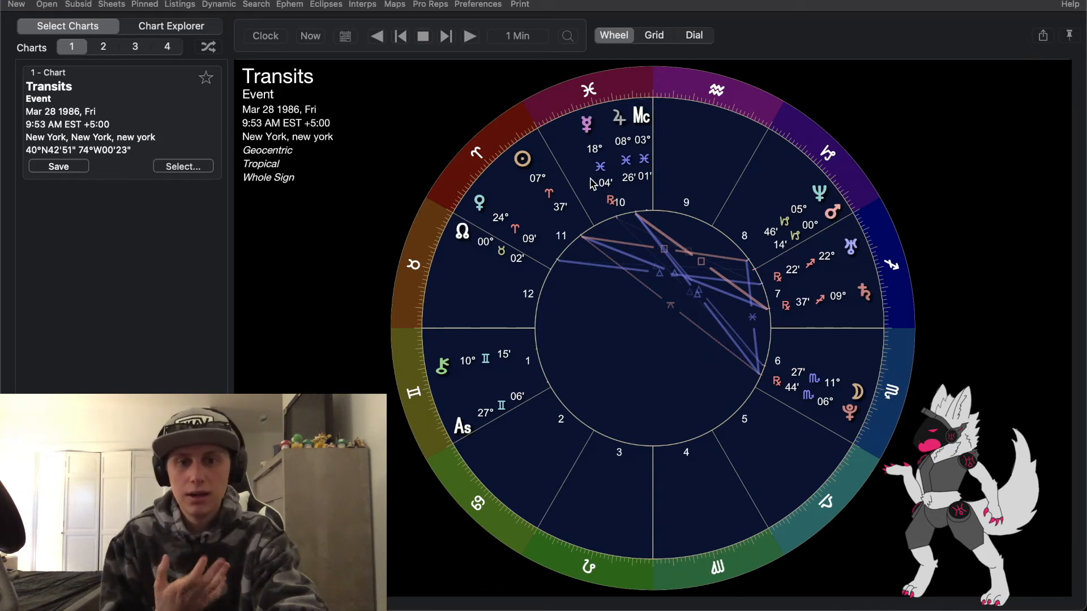
mouse_move(592, 140)
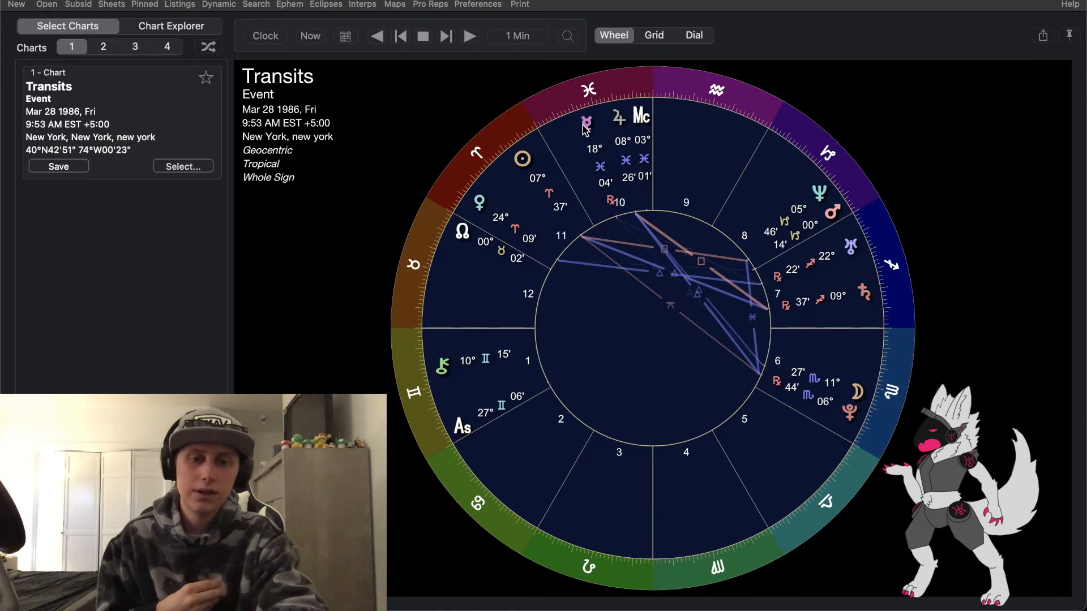
mouse_move(617, 146)
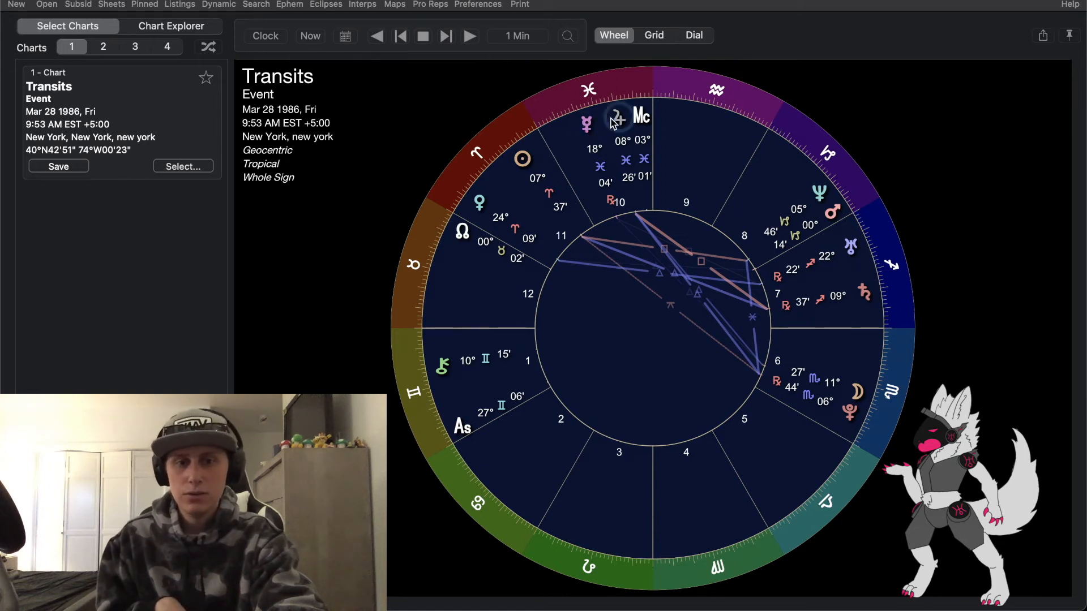
mouse_move(853, 397)
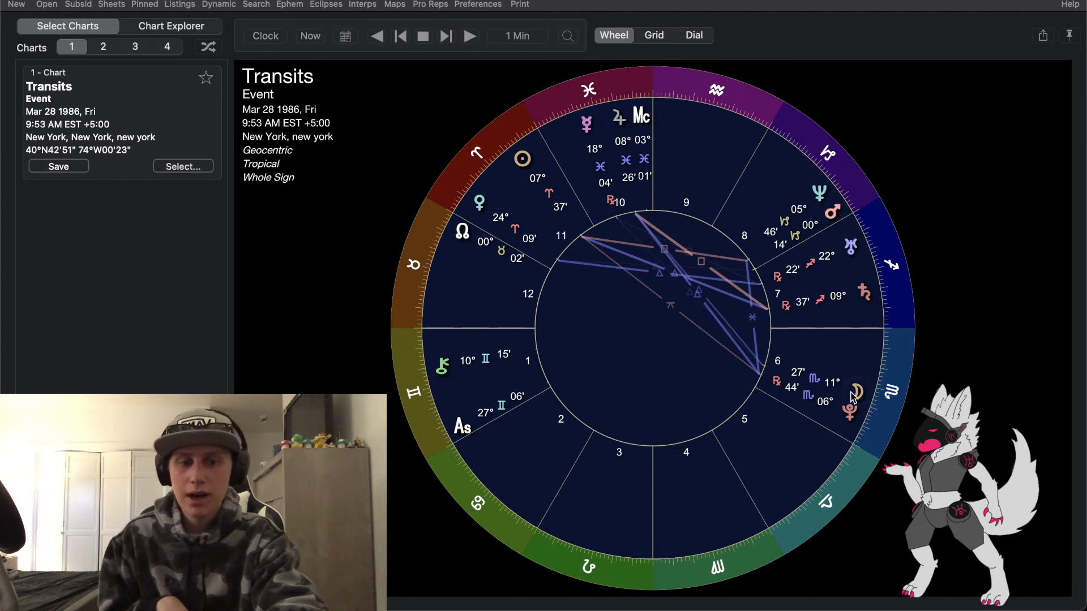
mouse_move(839, 415)
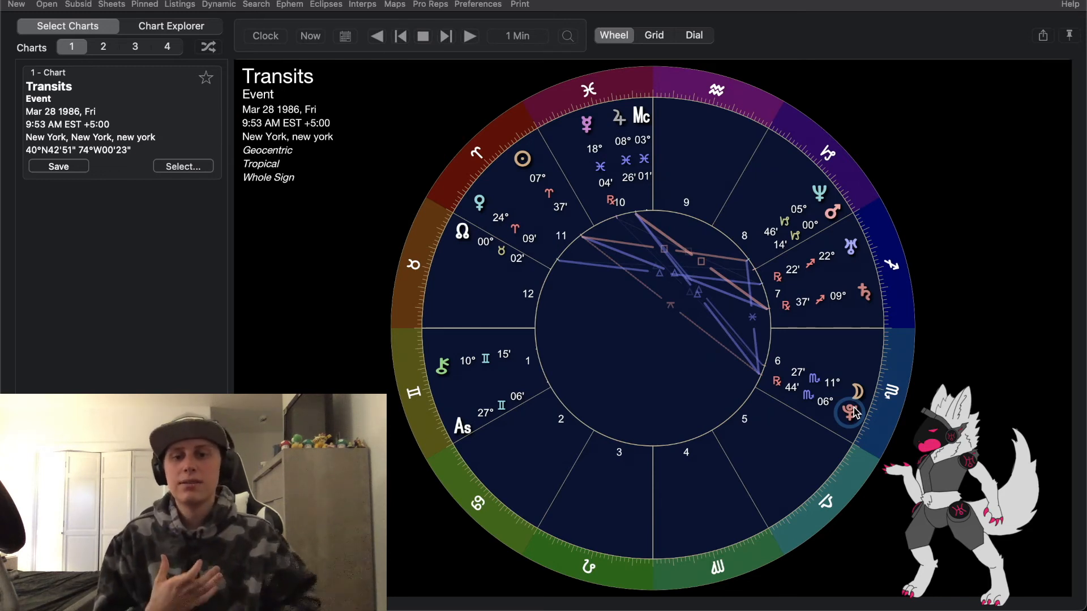
mouse_move(642, 96)
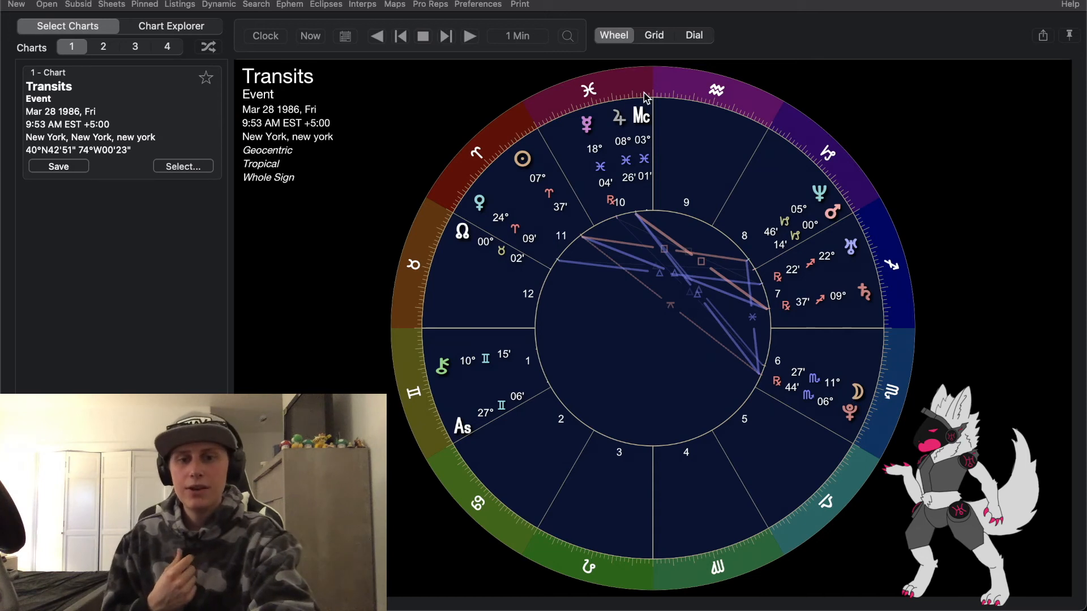
mouse_move(496, 149)
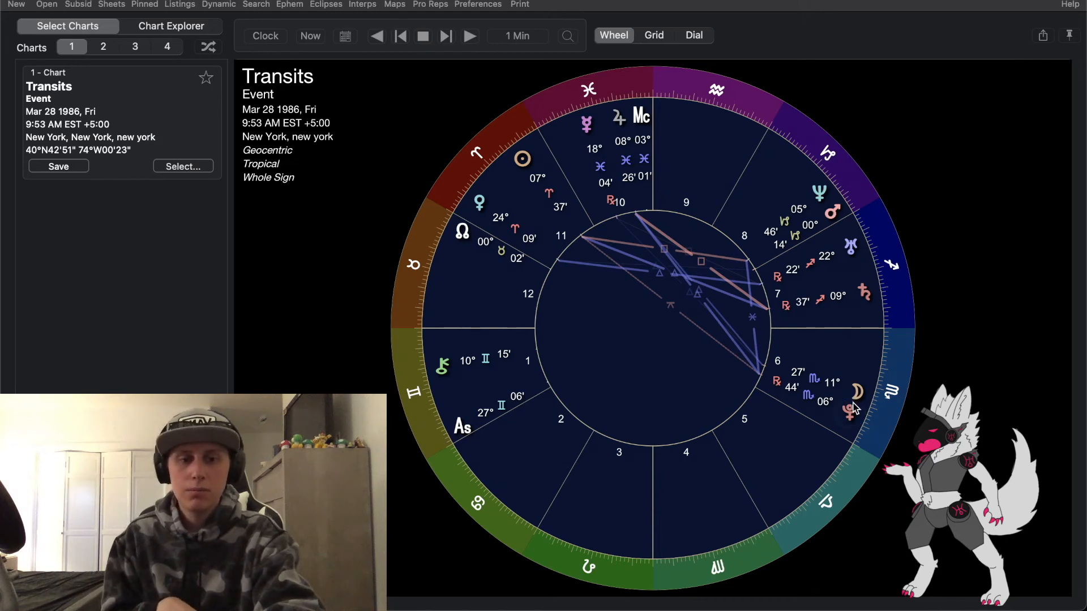
mouse_move(787, 490)
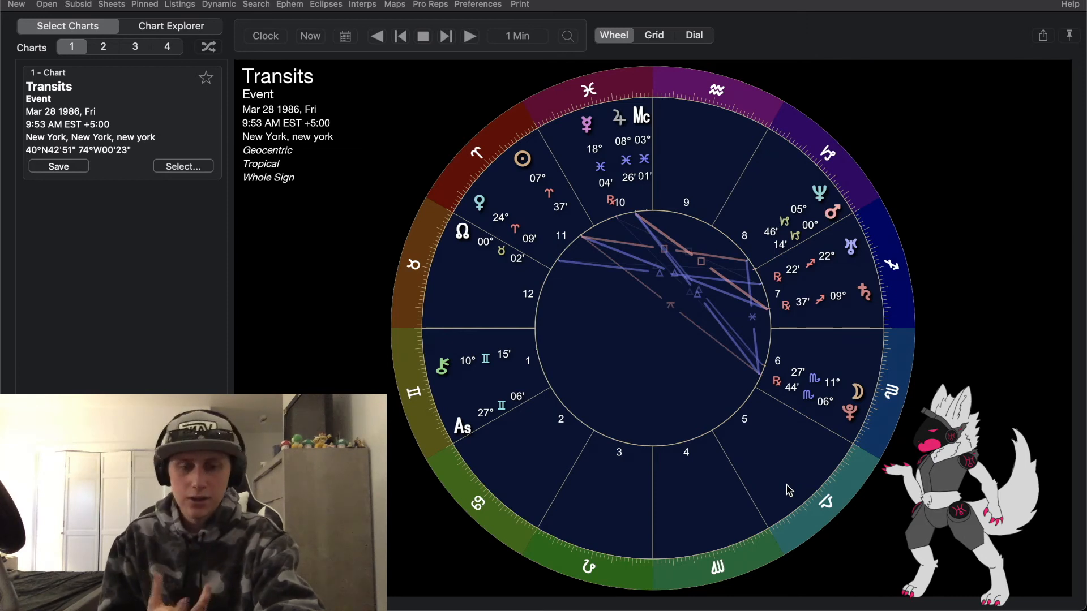
mouse_move(856, 406)
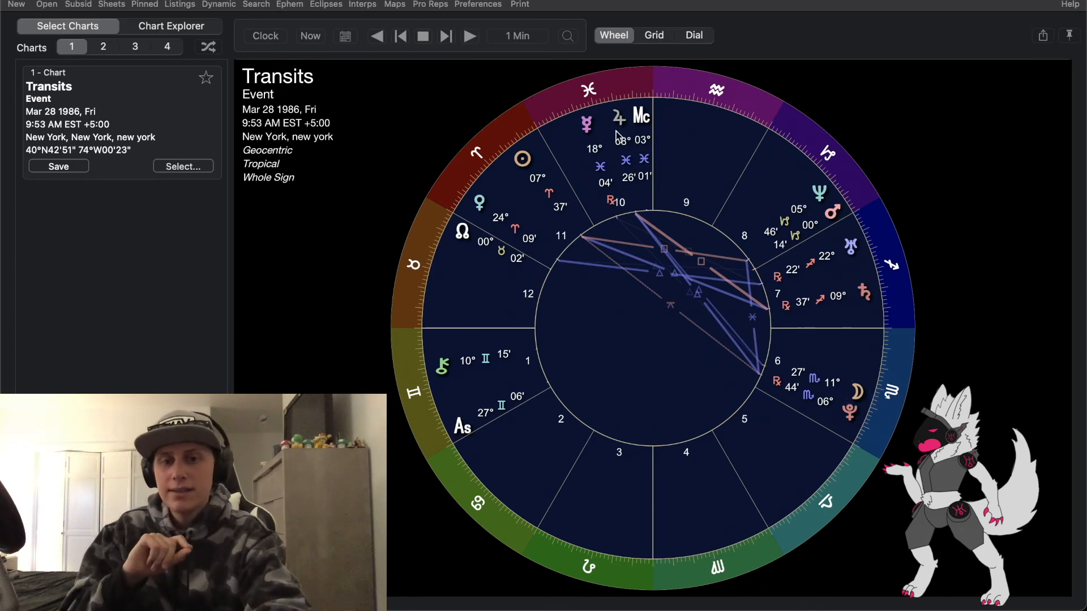
mouse_move(619, 125)
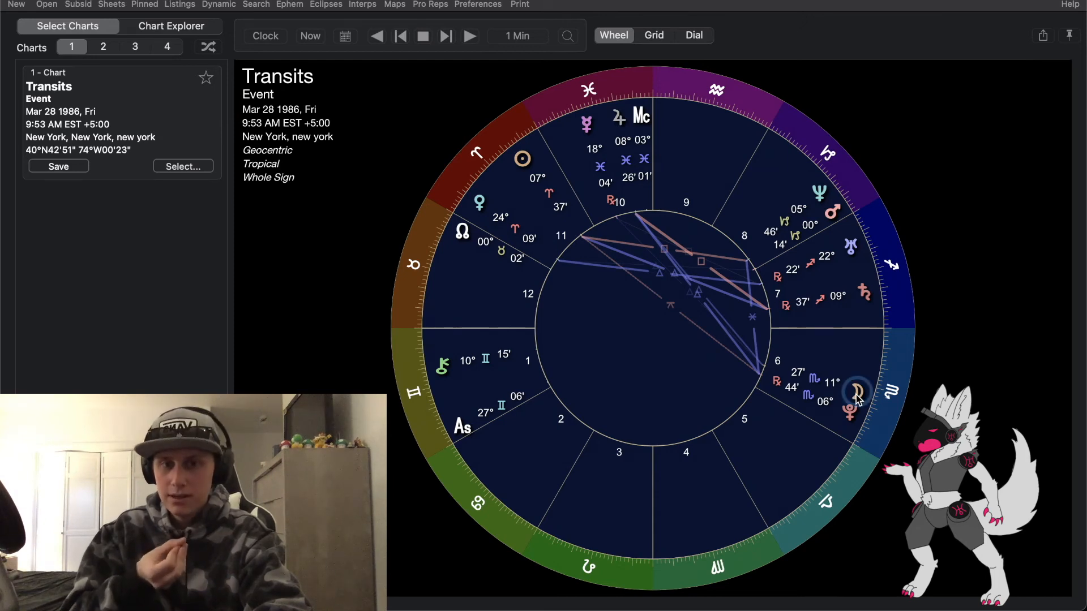
mouse_move(598, 147)
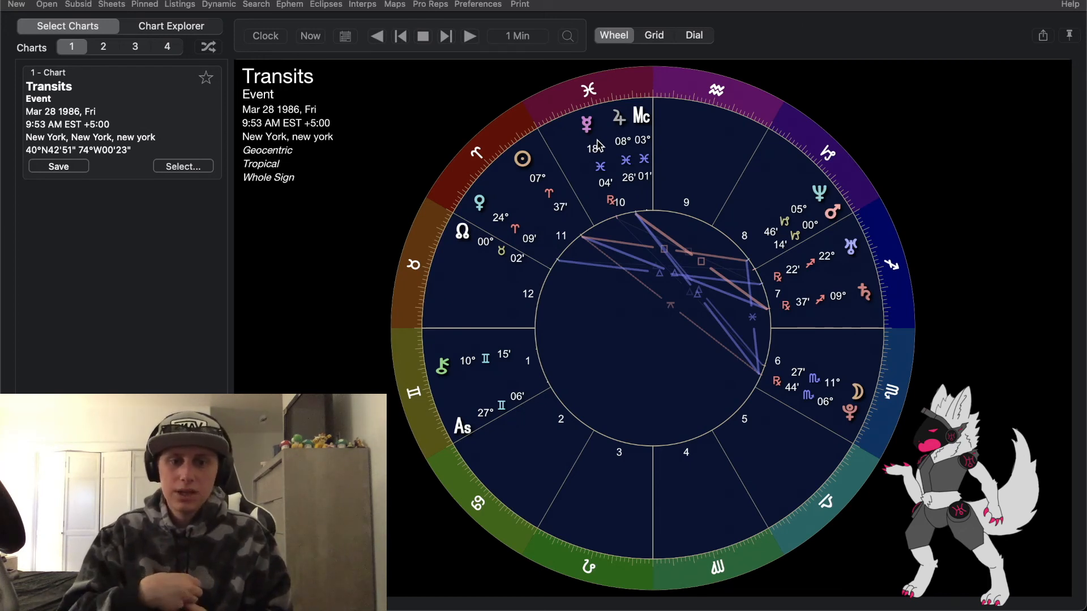
mouse_move(428, 156)
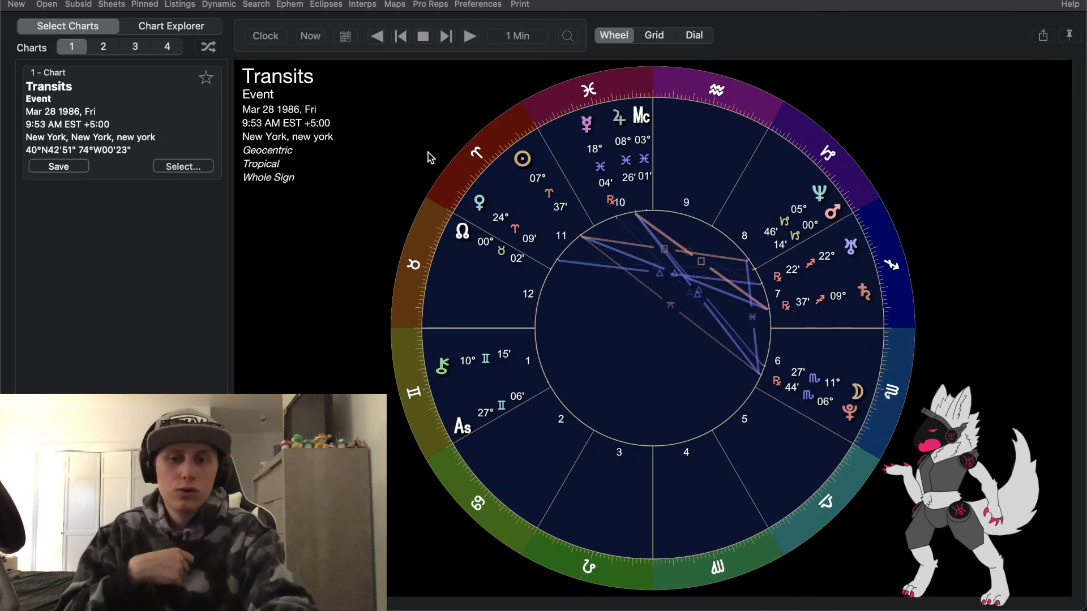
mouse_move(841, 337)
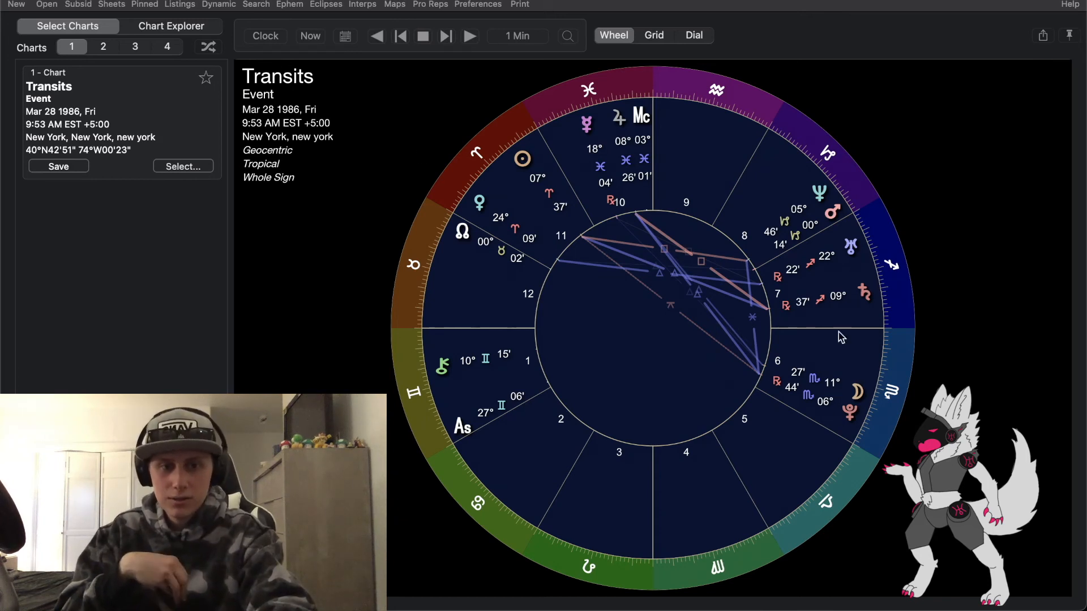
mouse_move(759, 489)
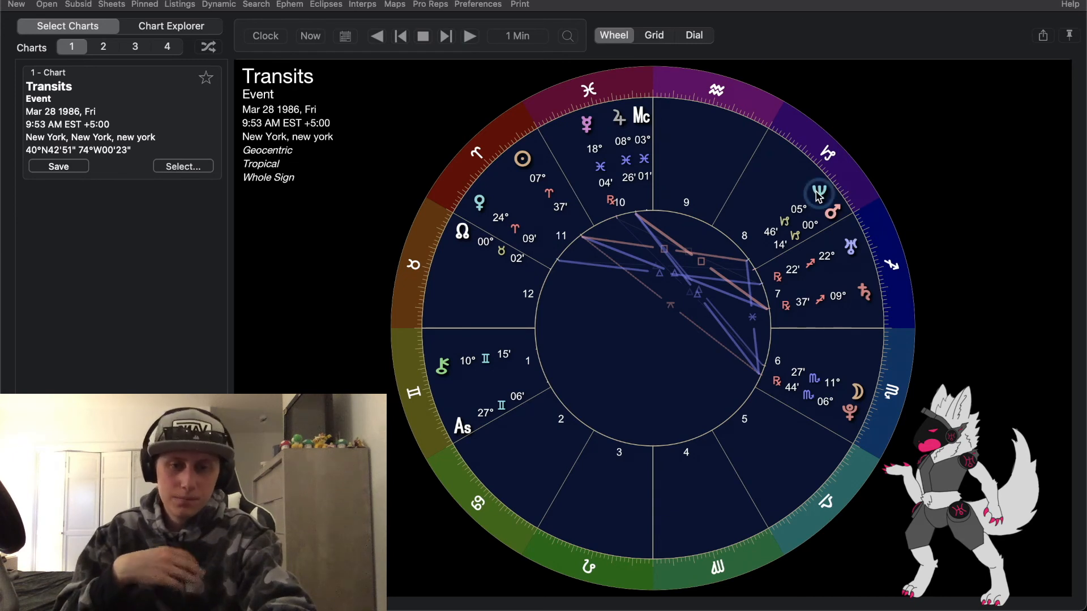
mouse_move(678, 110)
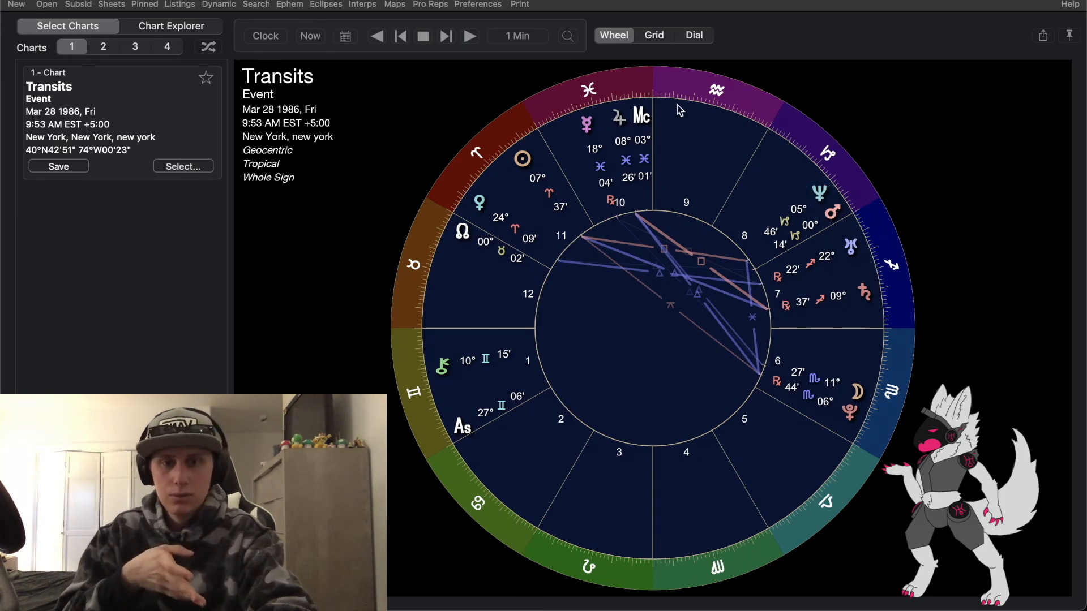
mouse_move(831, 213)
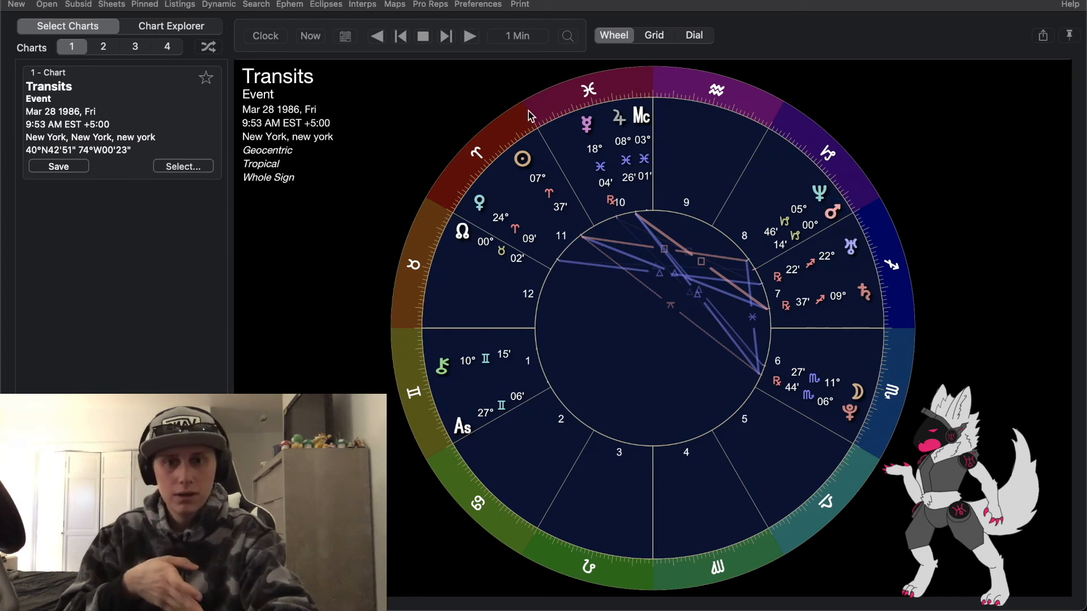
mouse_move(584, 196)
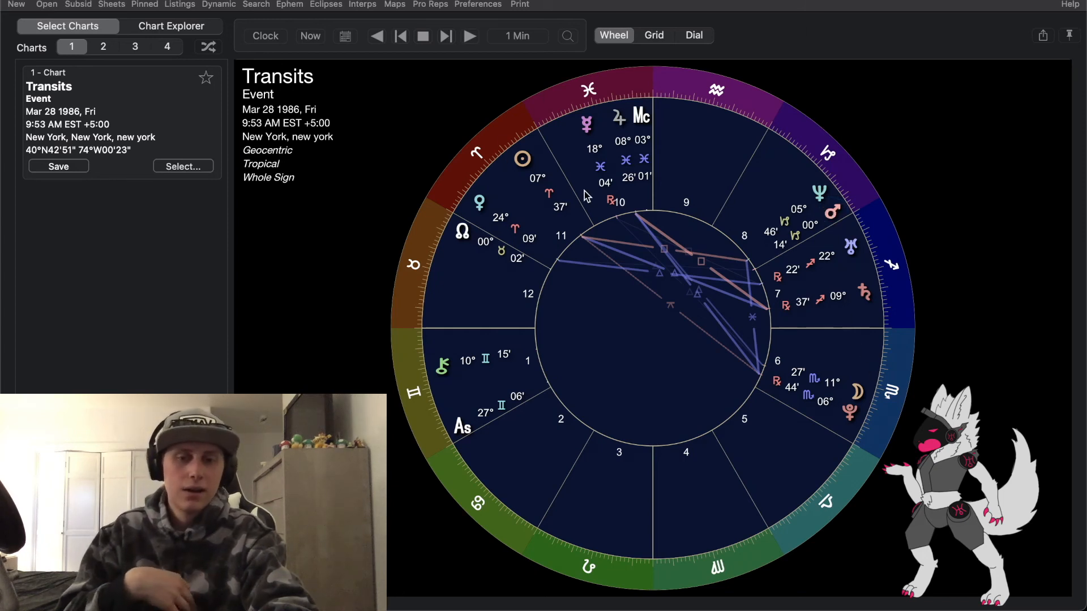
mouse_move(831, 213)
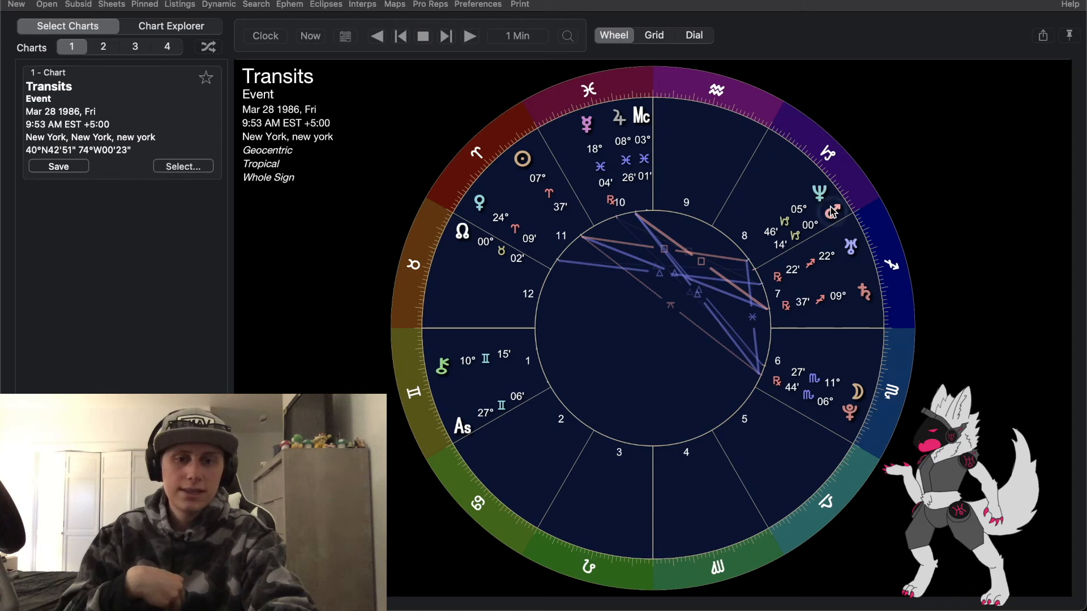
mouse_move(918, 258)
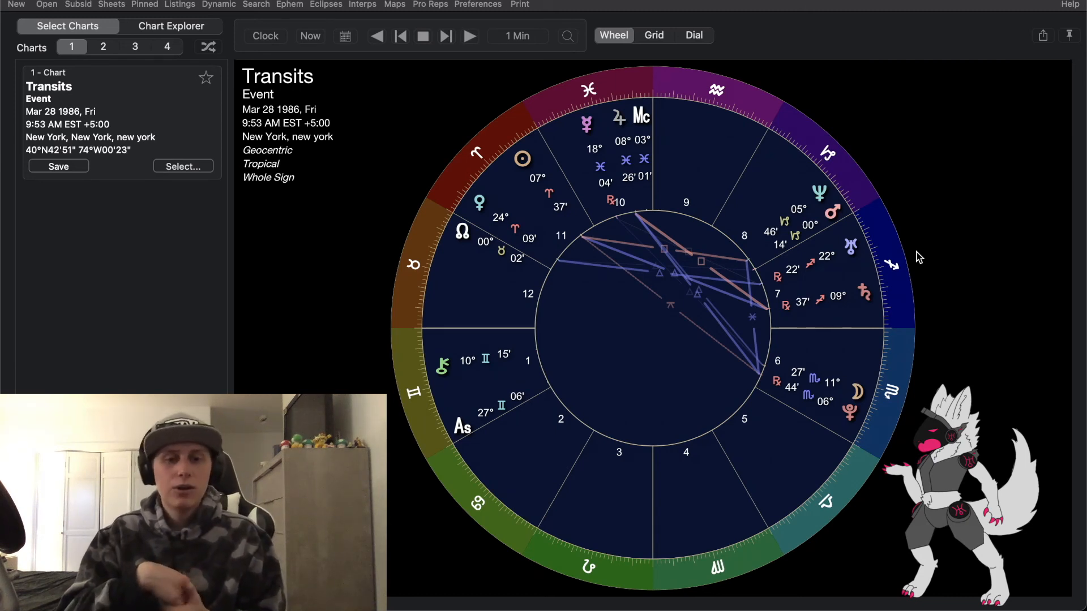
mouse_move(805, 160)
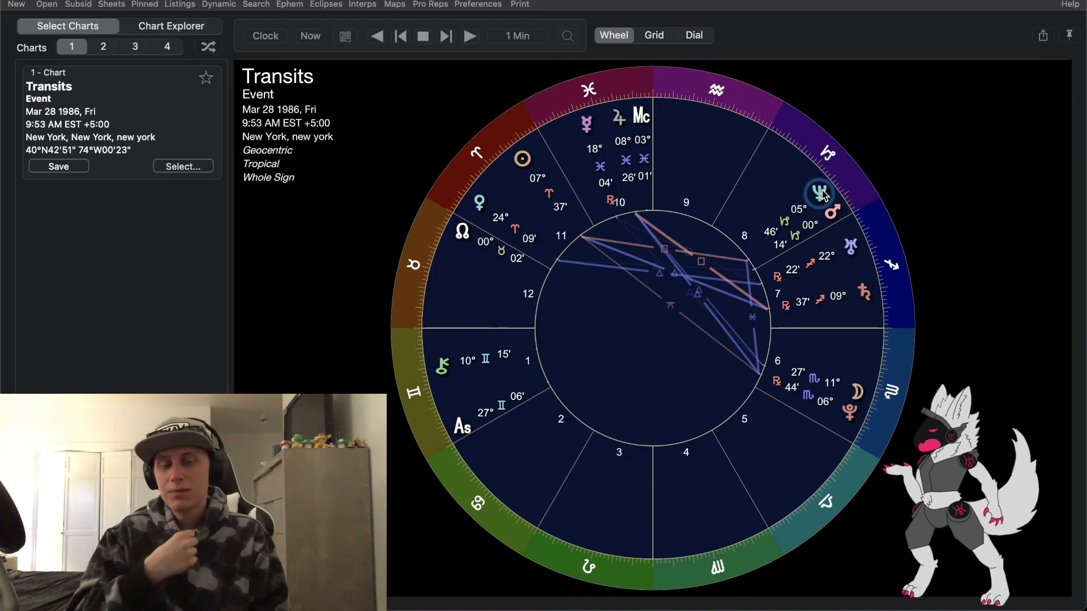
mouse_move(836, 232)
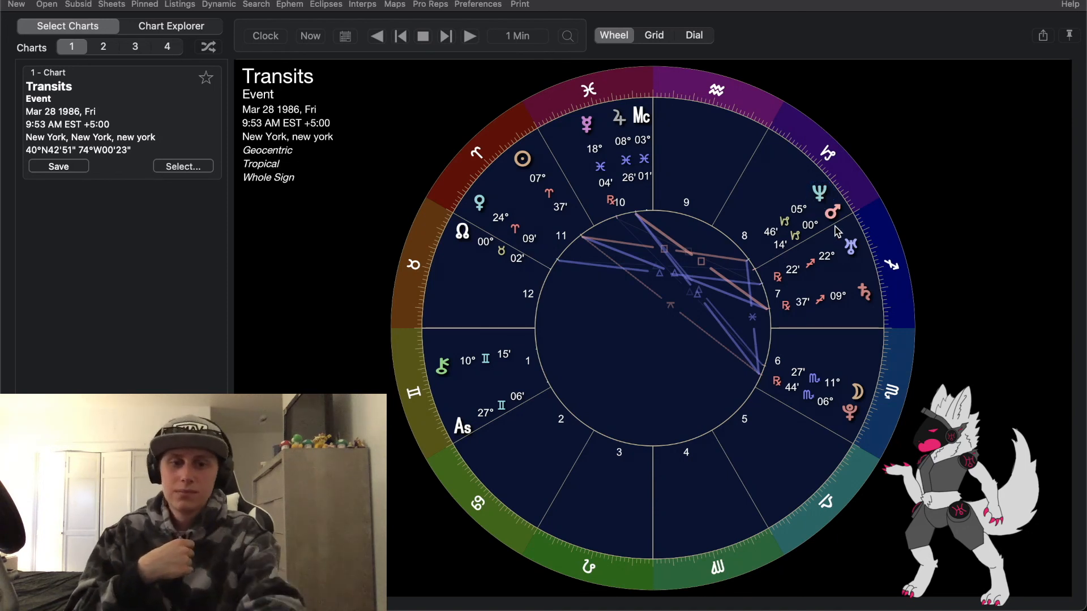
mouse_move(856, 200)
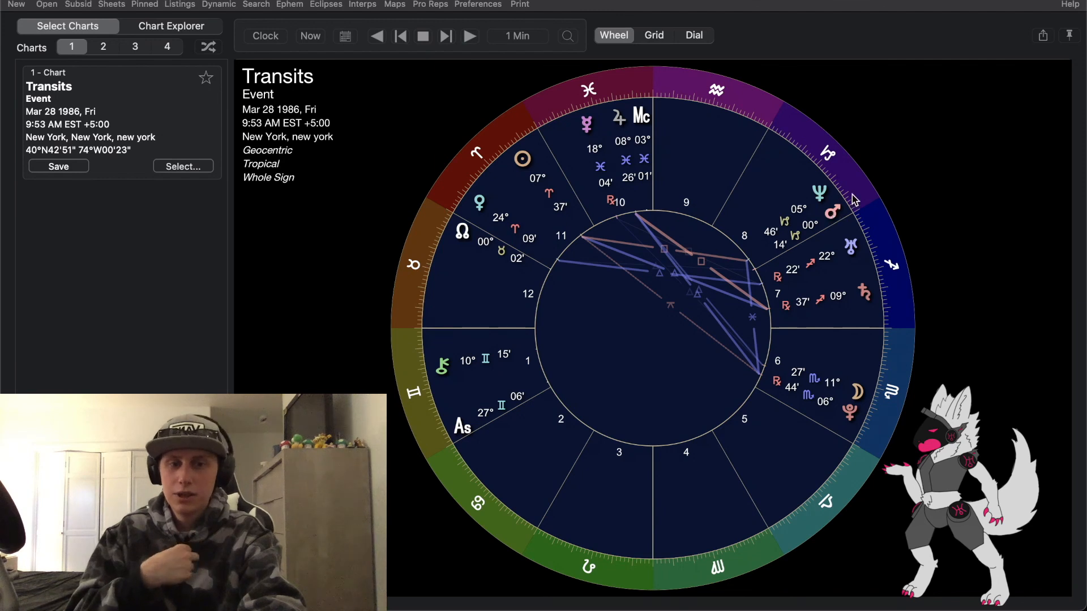
mouse_move(875, 225)
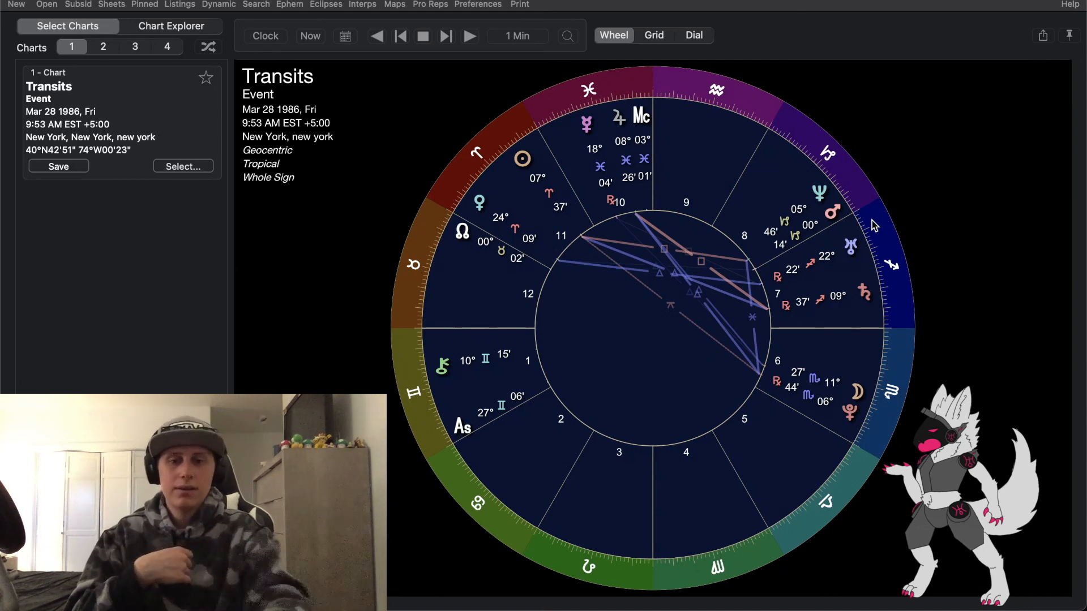
mouse_move(522, 174)
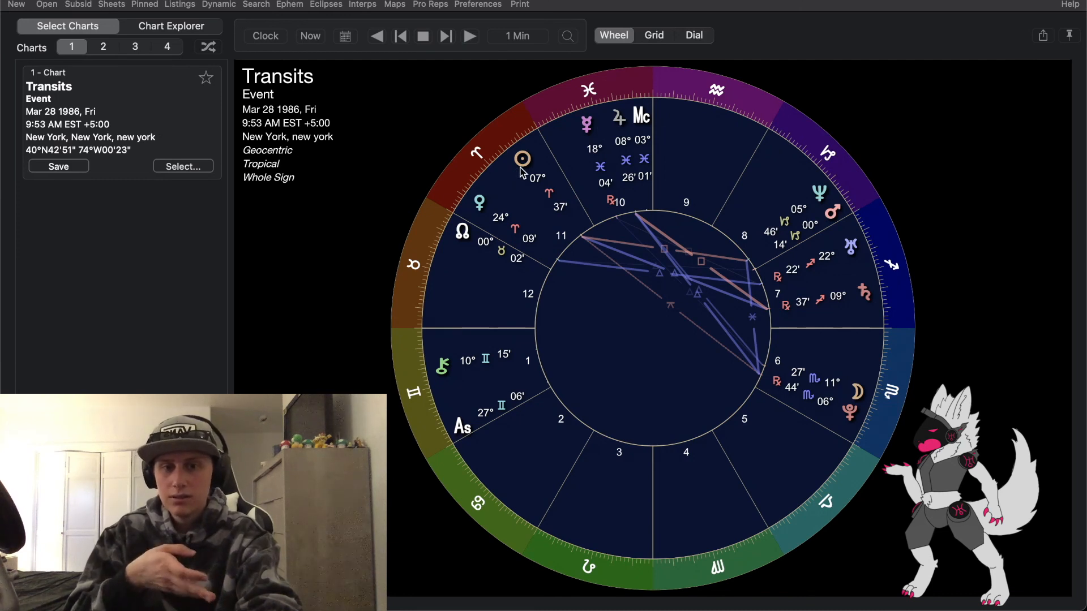
mouse_move(782, 199)
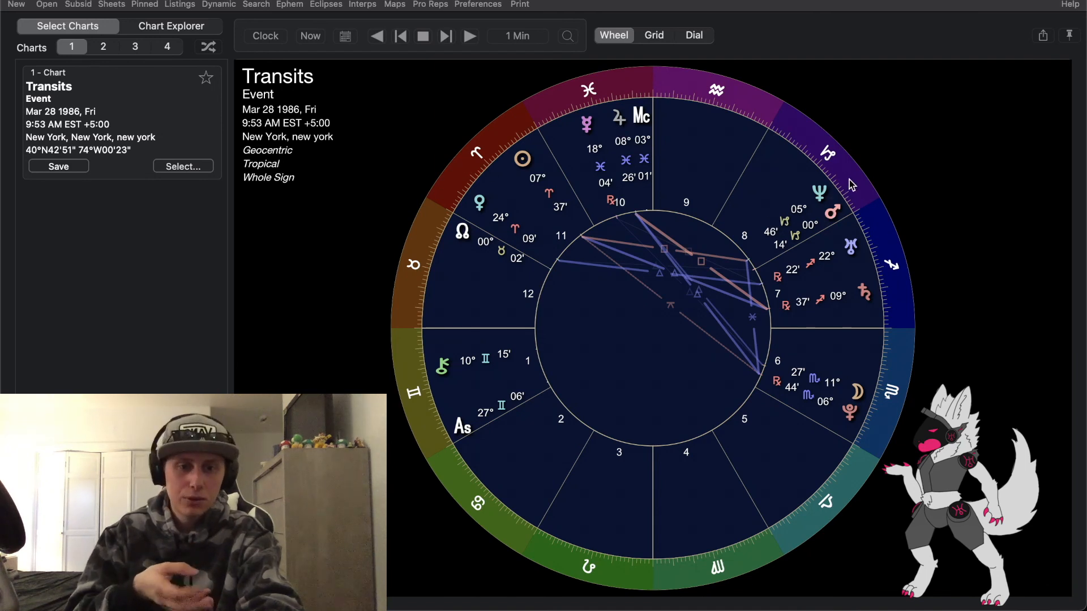
mouse_move(762, 478)
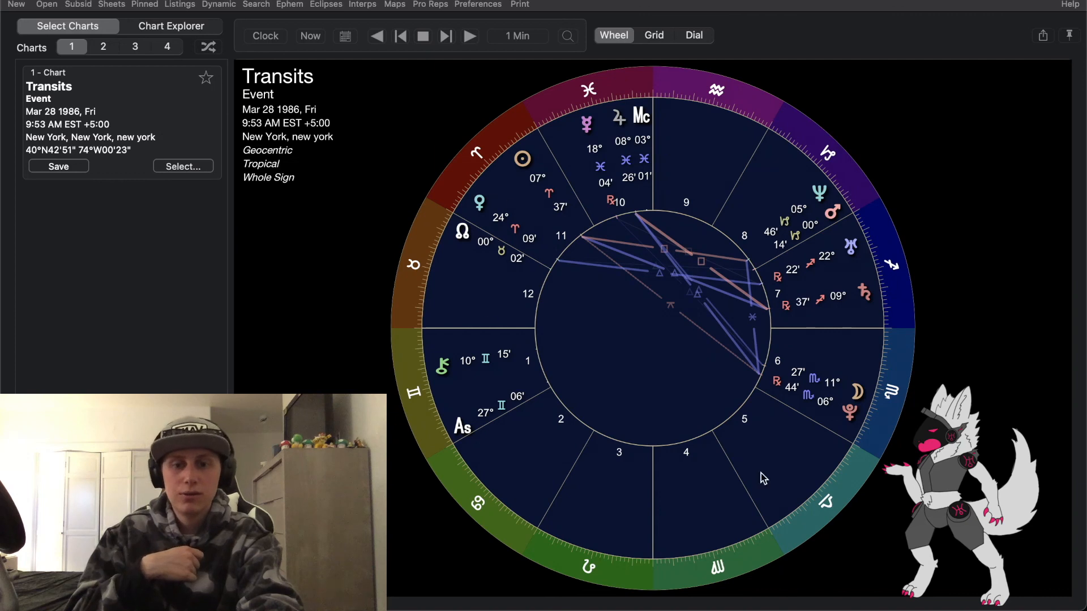
mouse_move(541, 240)
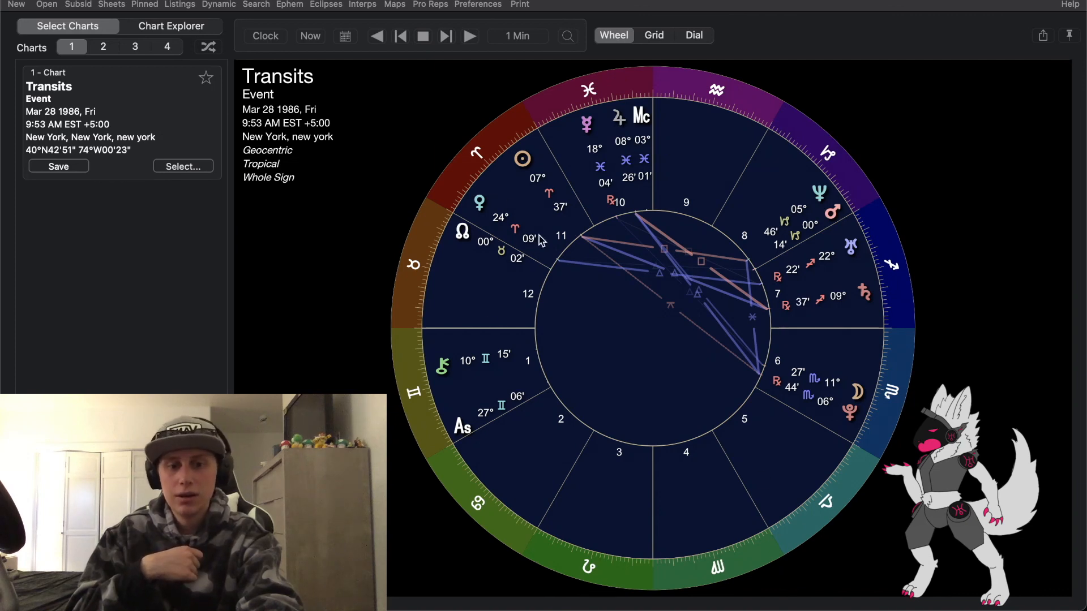
mouse_move(598, 340)
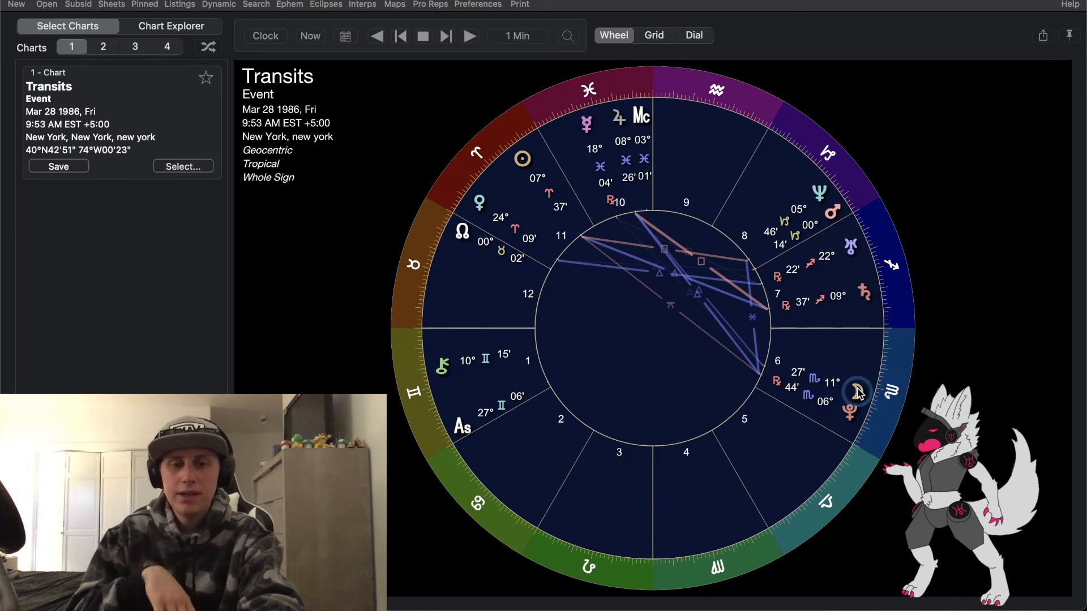
mouse_move(836, 212)
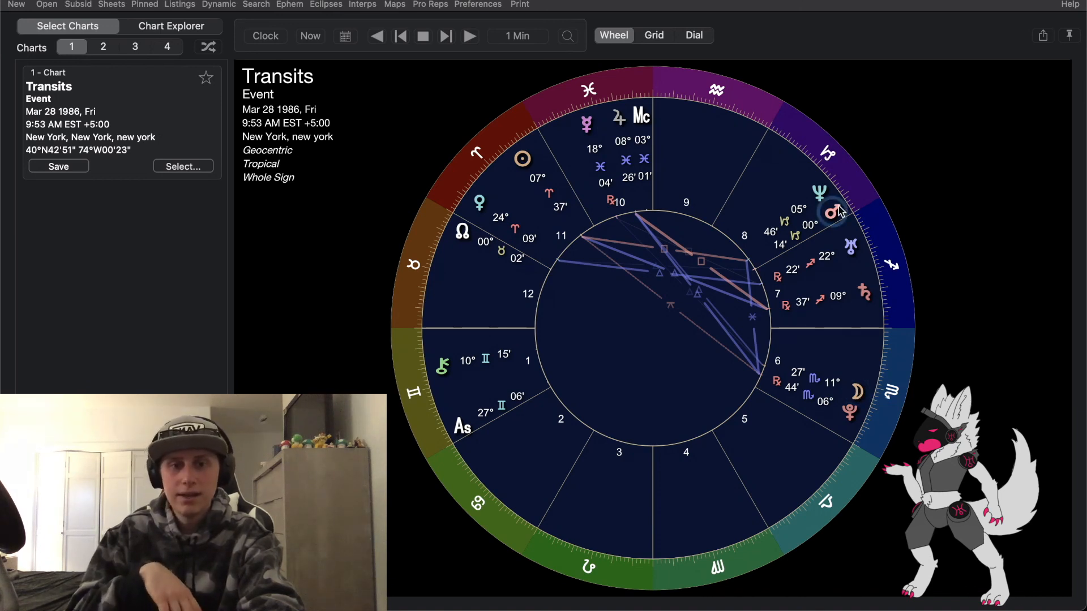
mouse_move(586, 127)
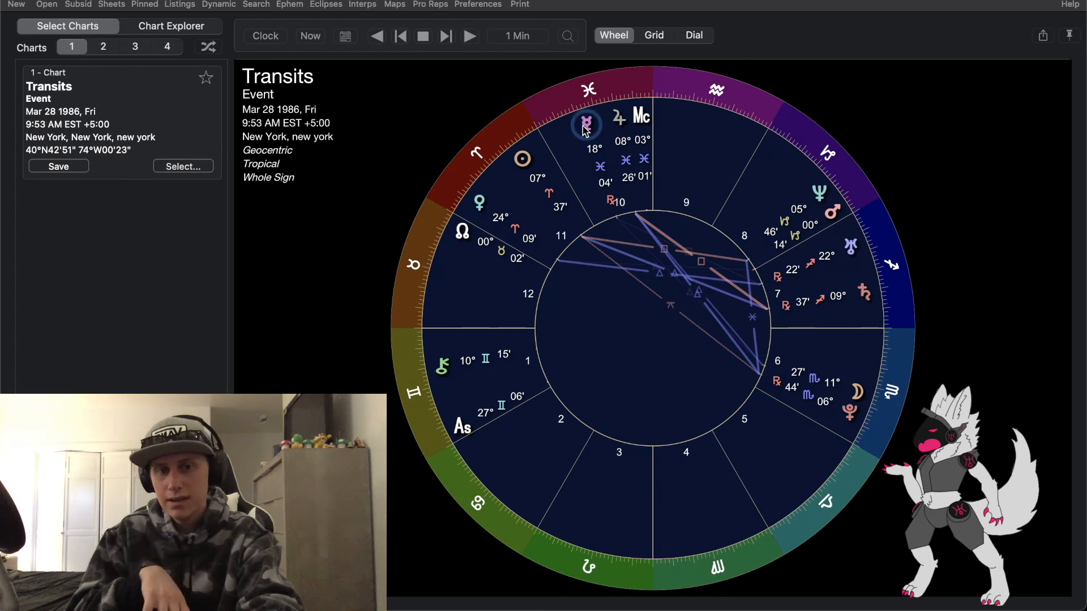
mouse_move(621, 124)
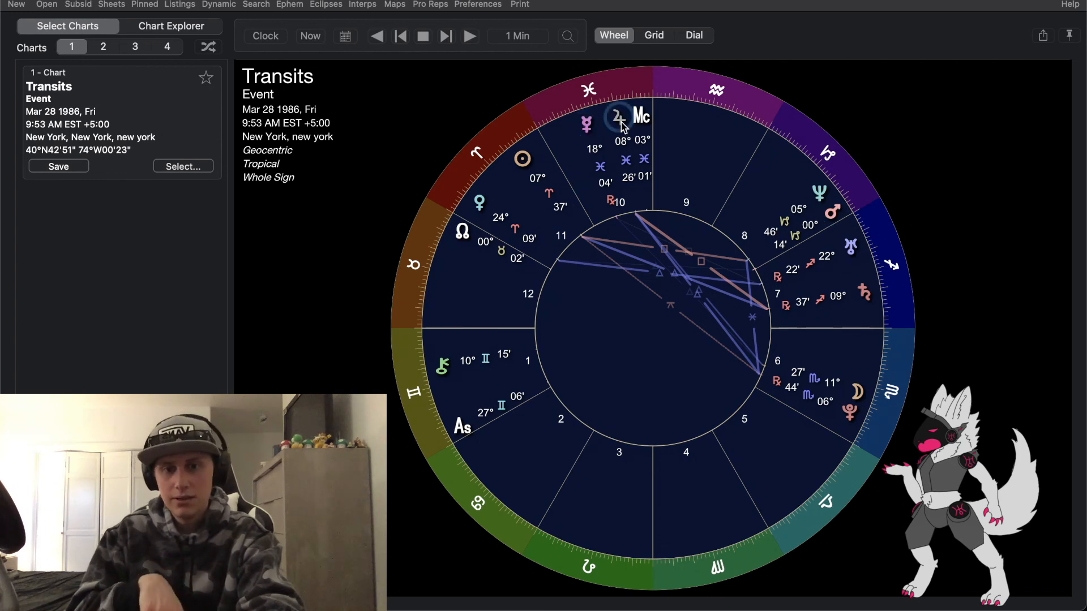
mouse_move(533, 153)
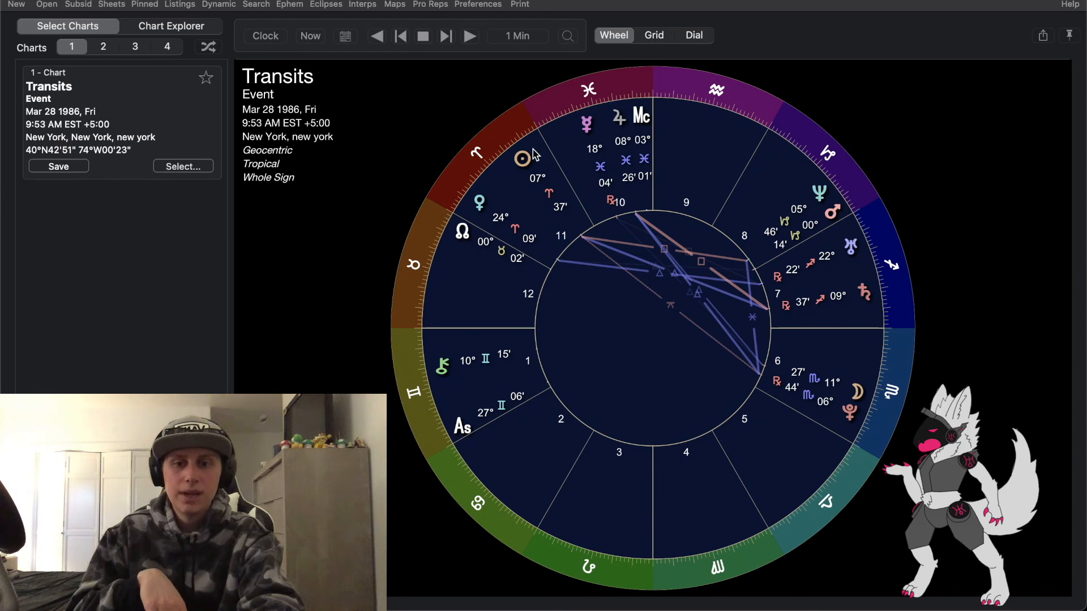
mouse_move(479, 202)
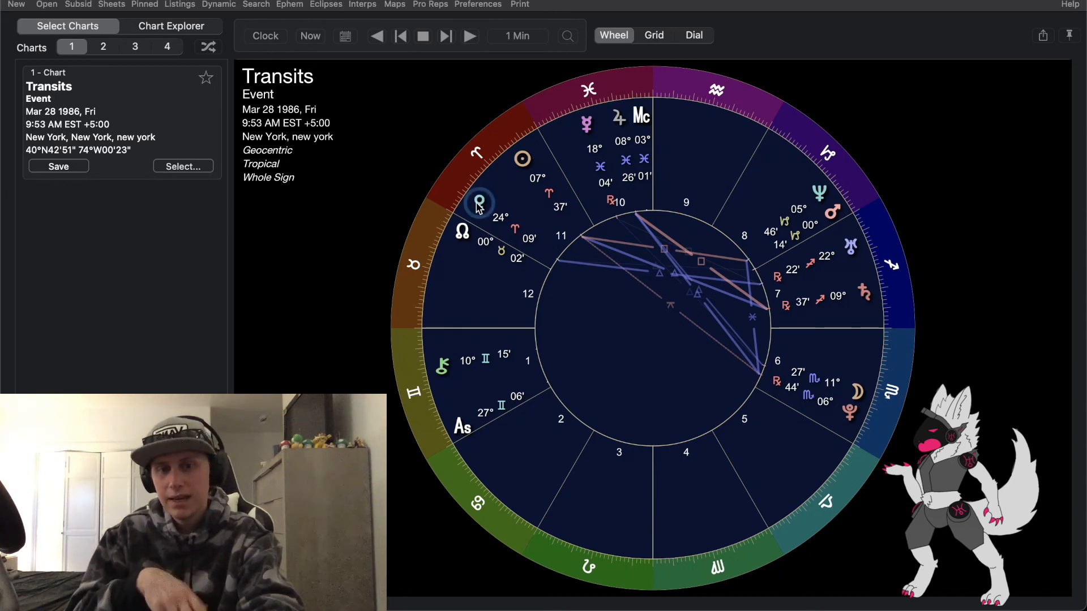
mouse_move(523, 161)
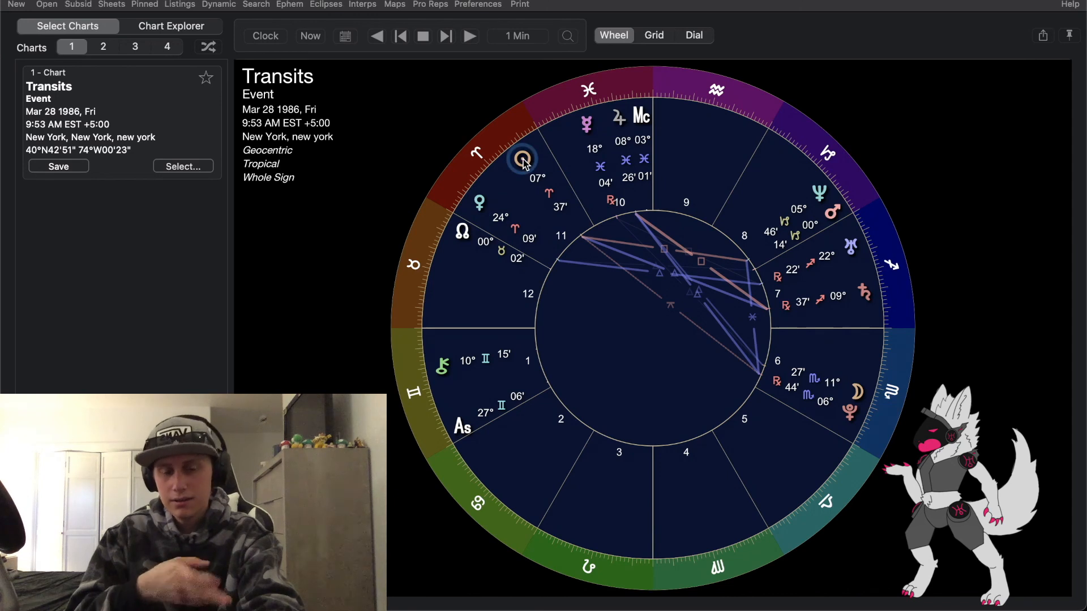
mouse_move(593, 283)
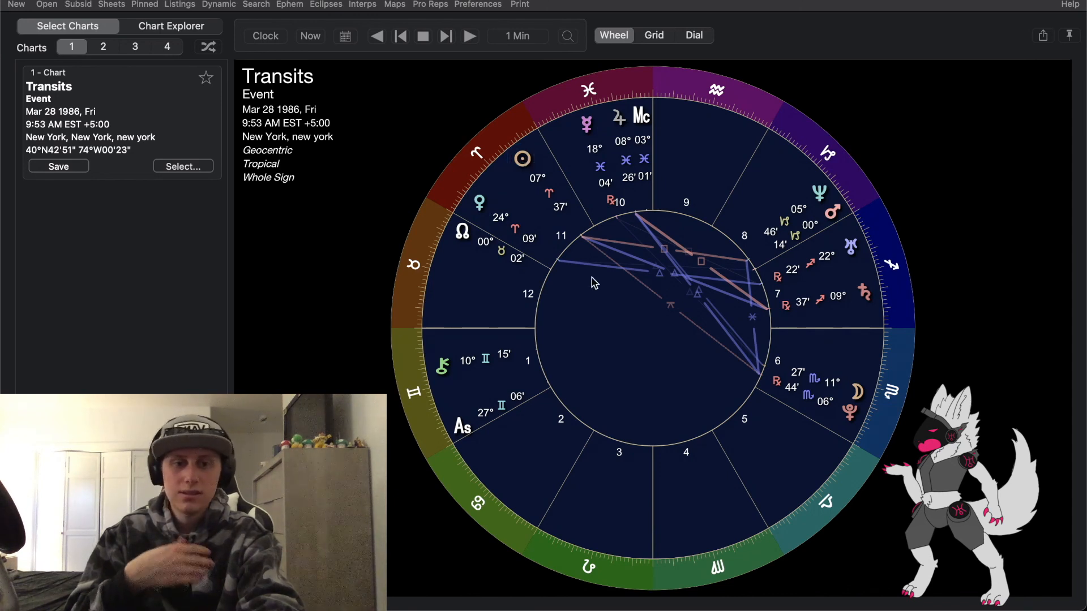
mouse_move(941, 367)
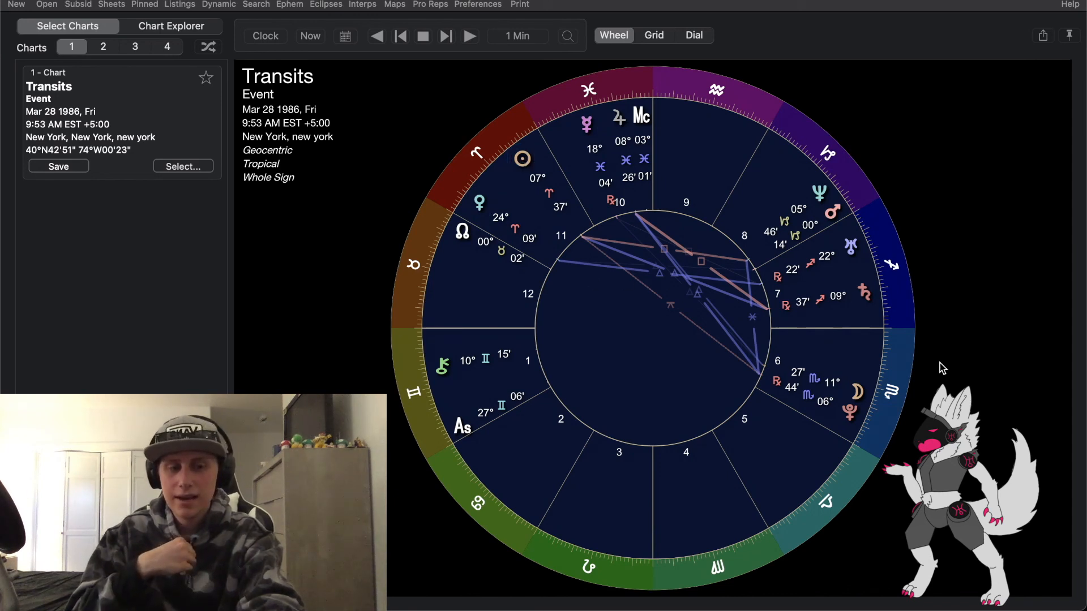